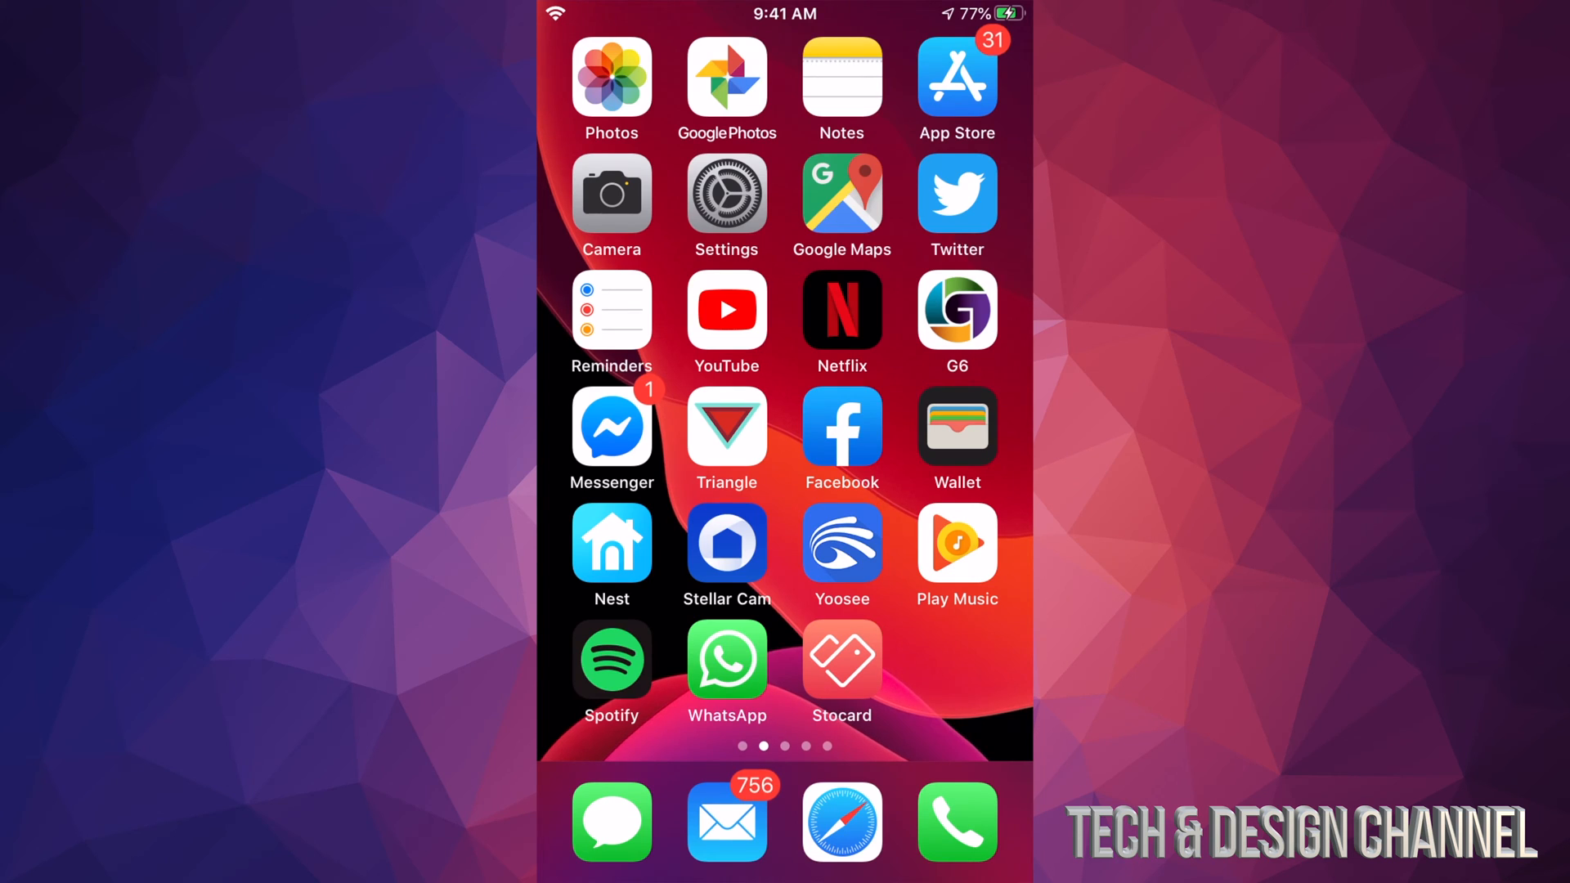
Step: Launch the App Store from the Home Screen onto its Today page
left_click(955, 77)
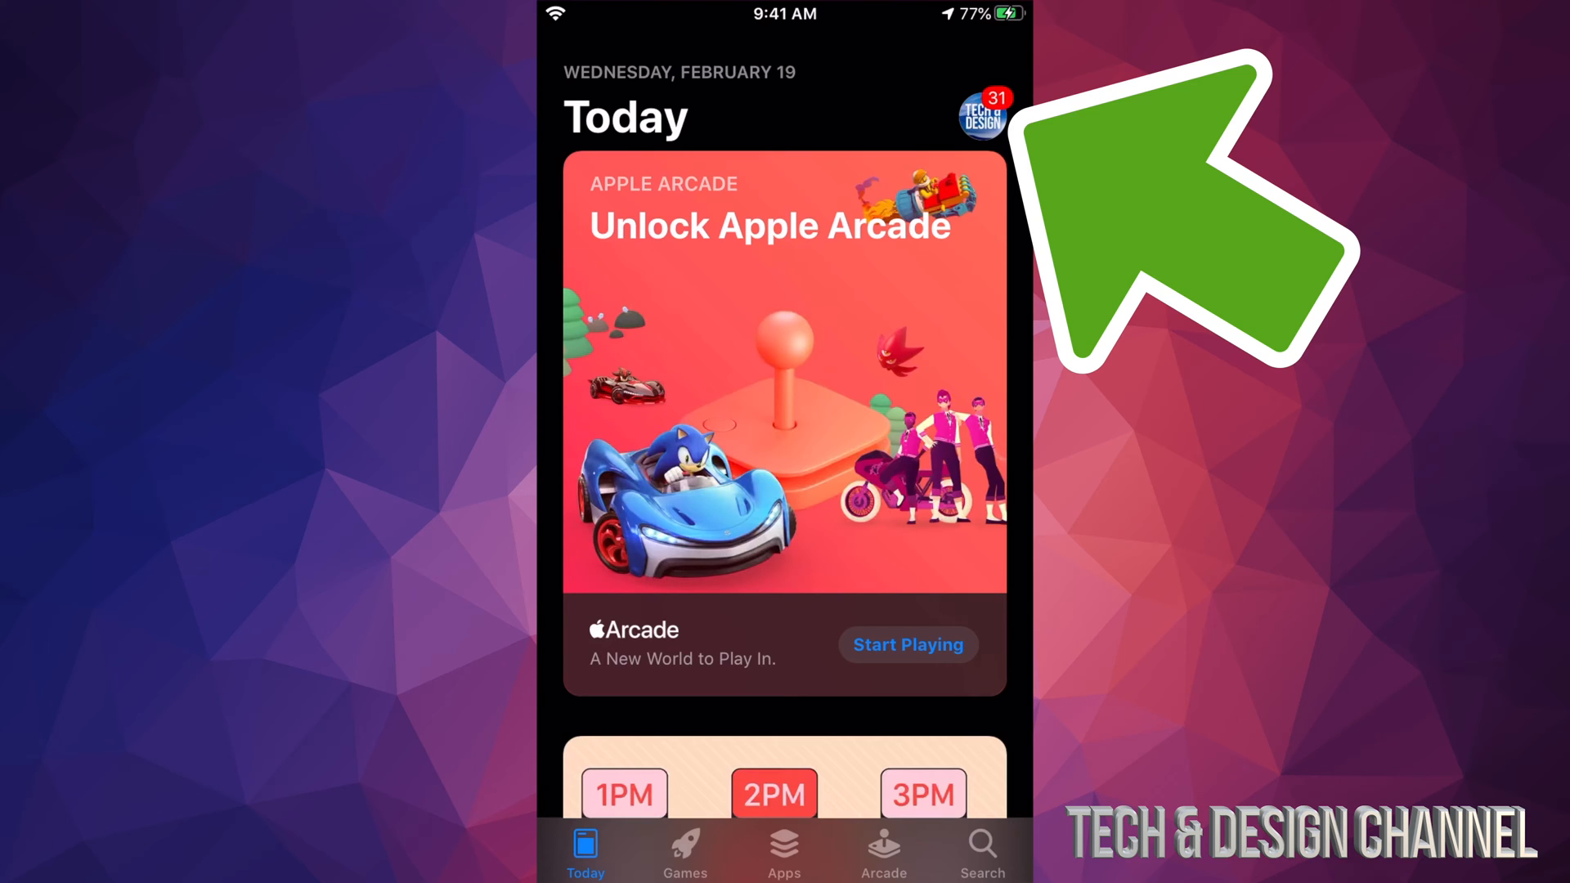
Step: Go to the Account screen and scroll to the Available Updates list of 31 apps
left_click(983, 108)
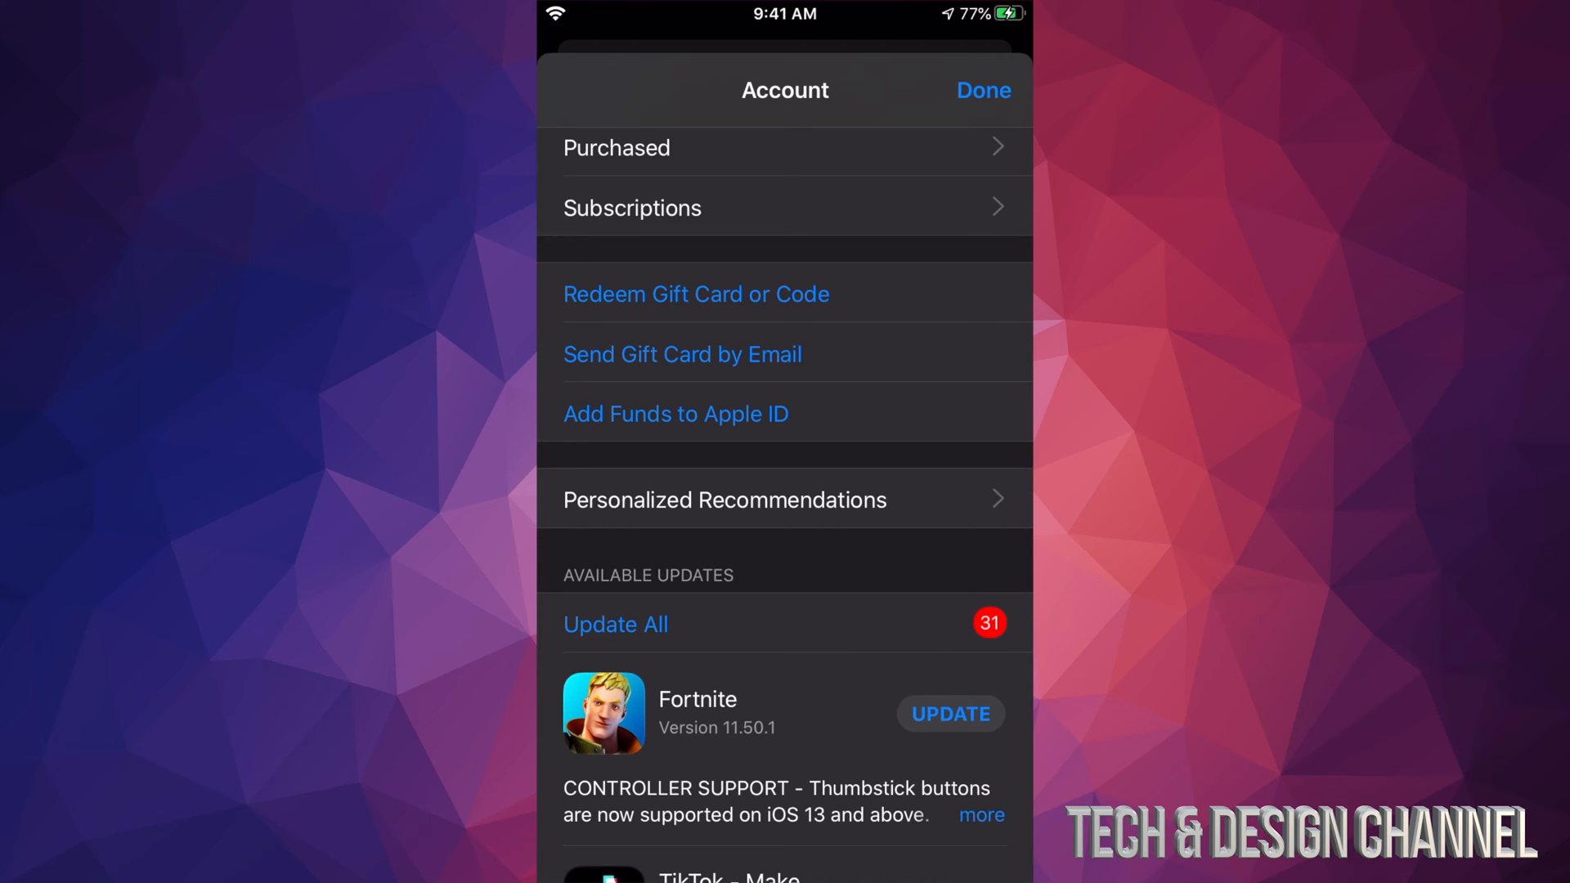
scroll("down", 3)
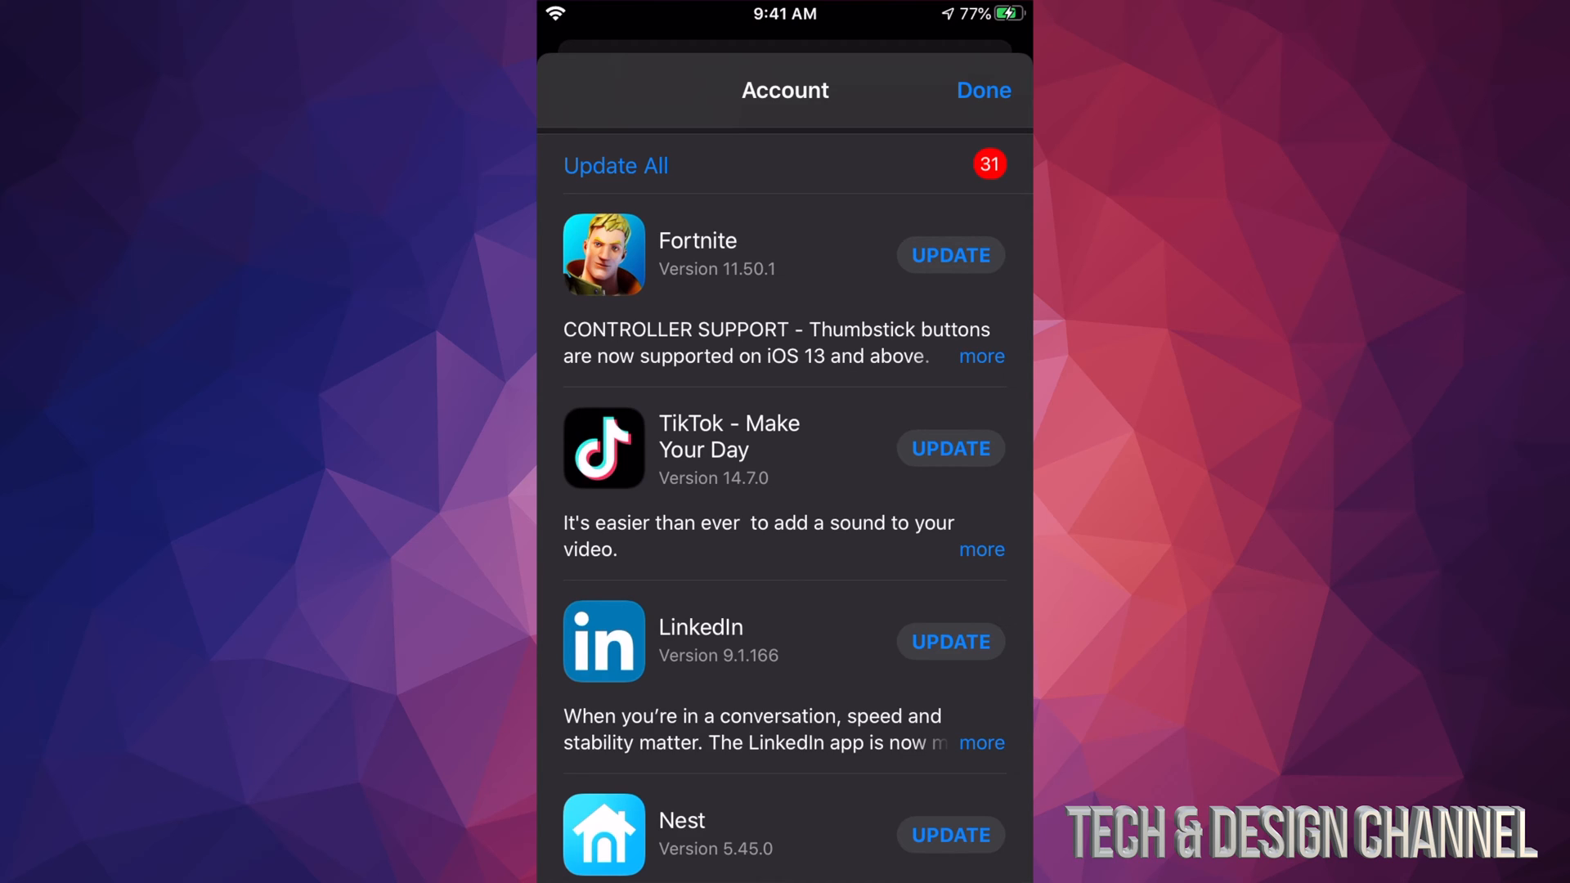
Step: Start the Fortnite update from the Available Updates list
left_click(948, 255)
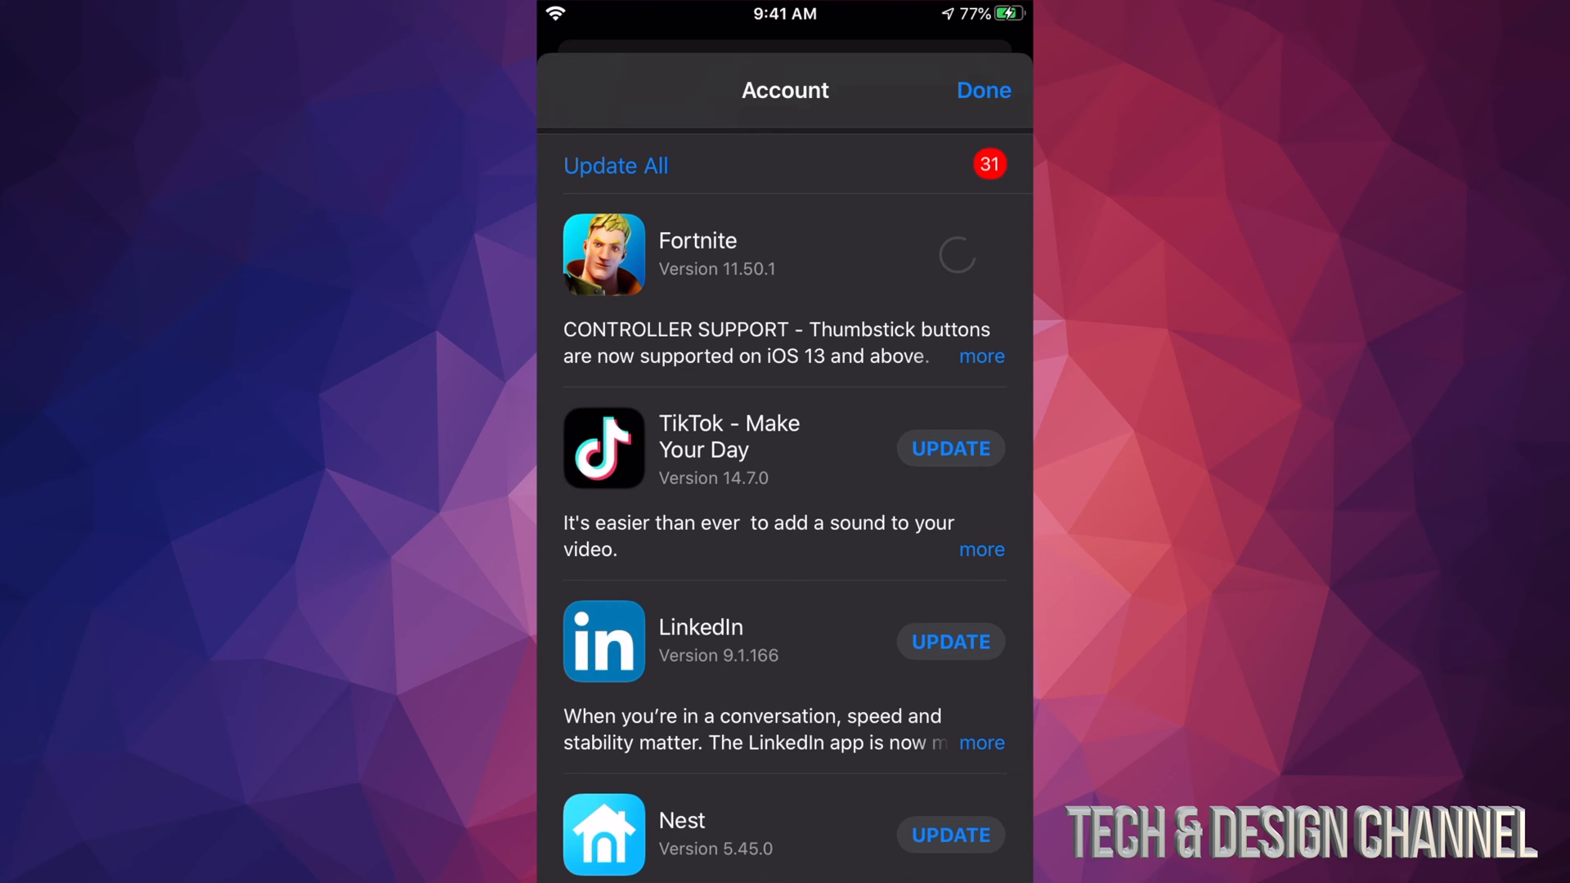
left_click(955, 255)
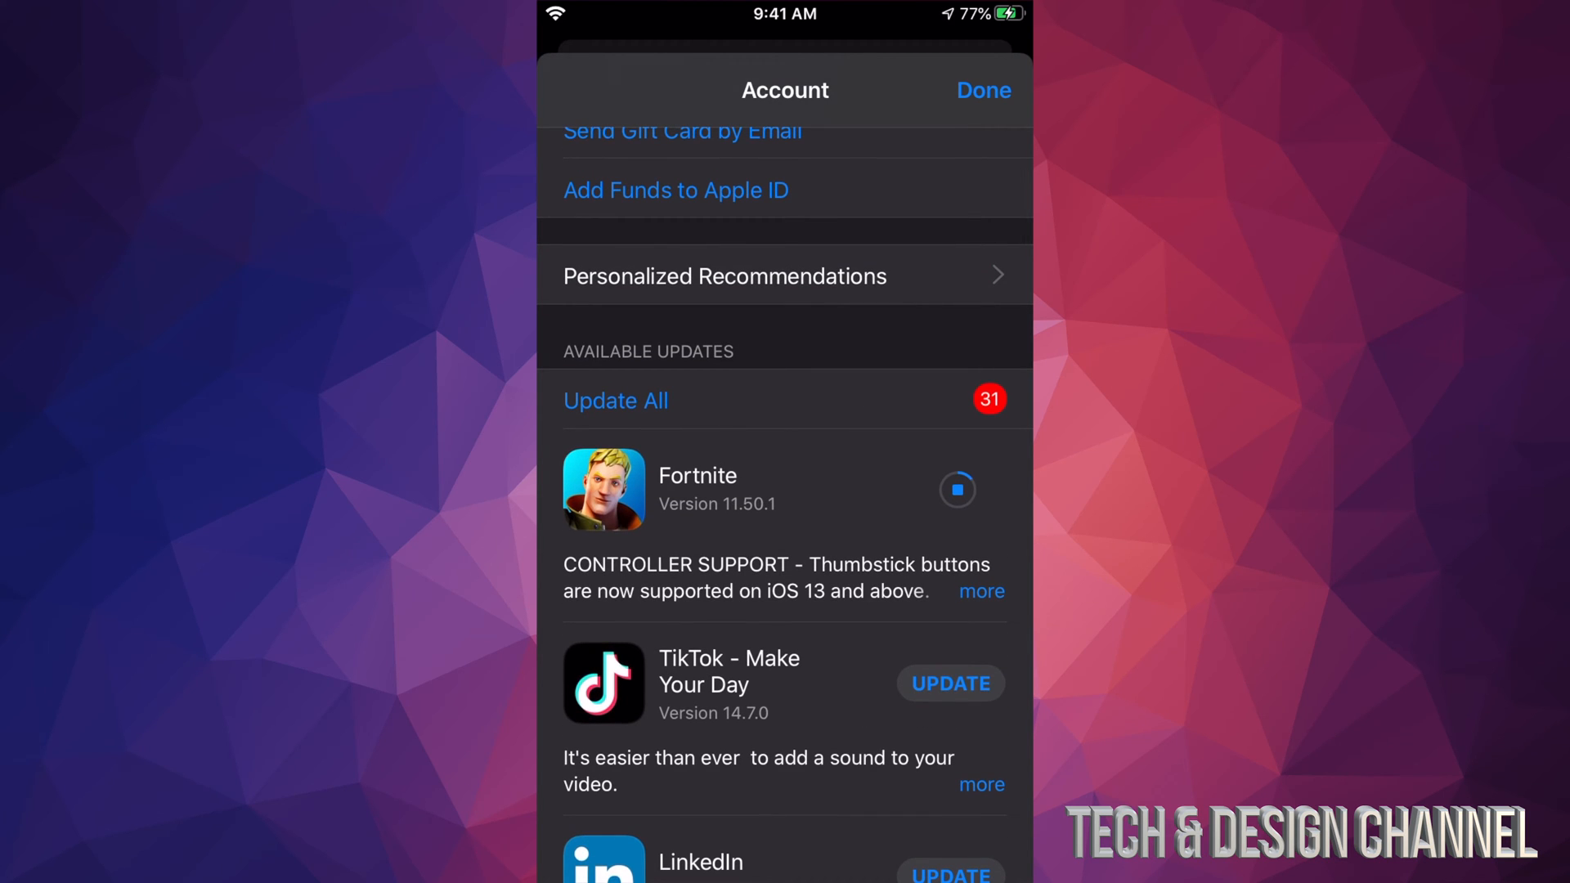
Step: Find TikTok via Search and start its update from its product page
left_click(983, 90)
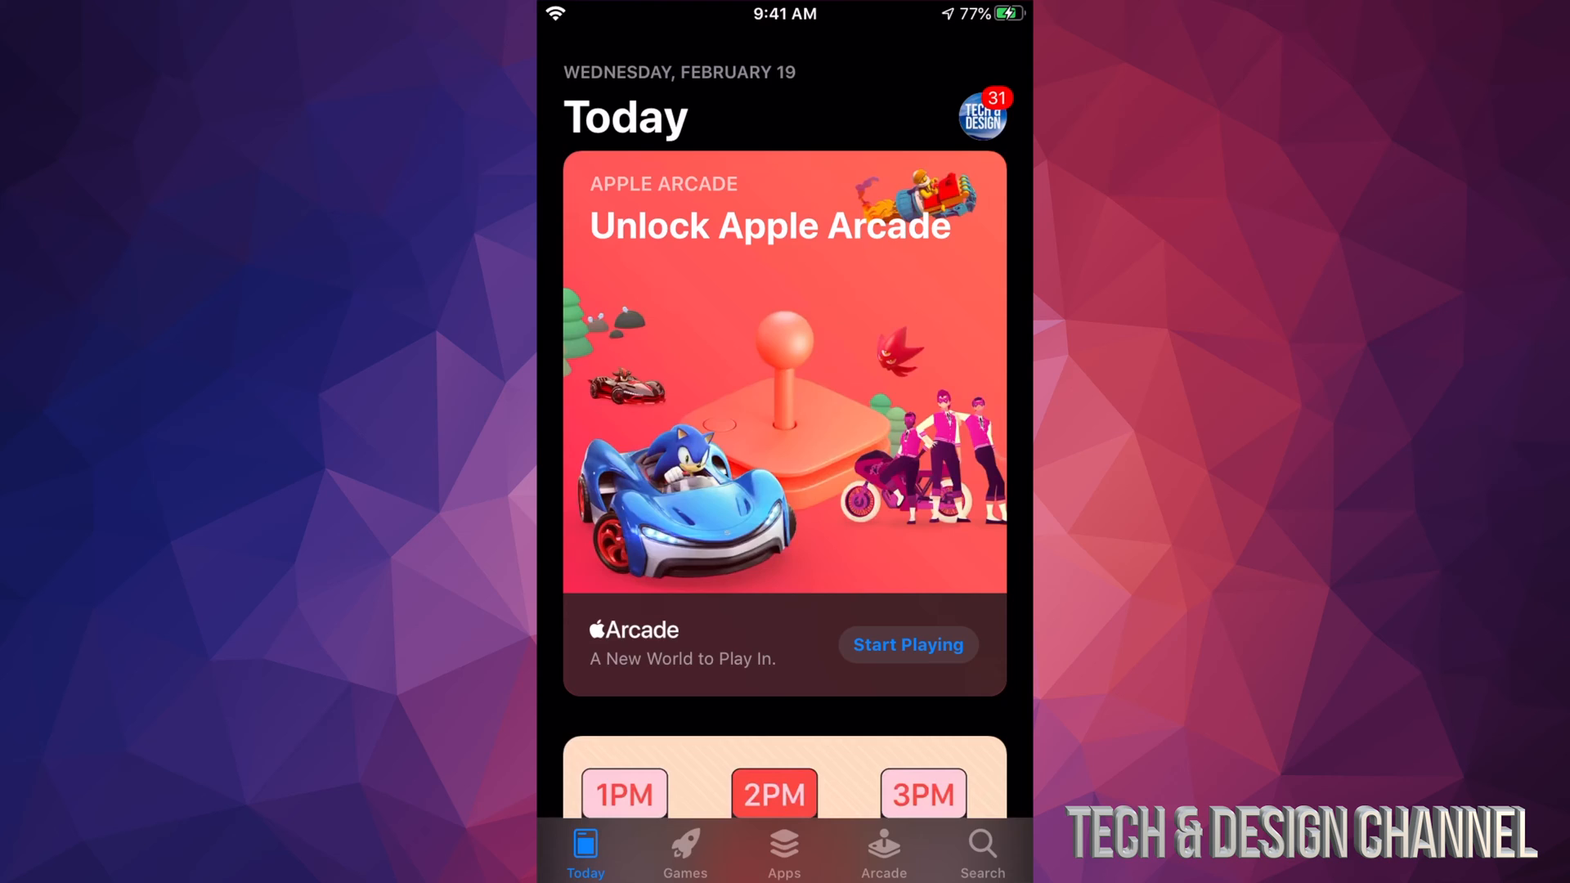
left_click(979, 856)
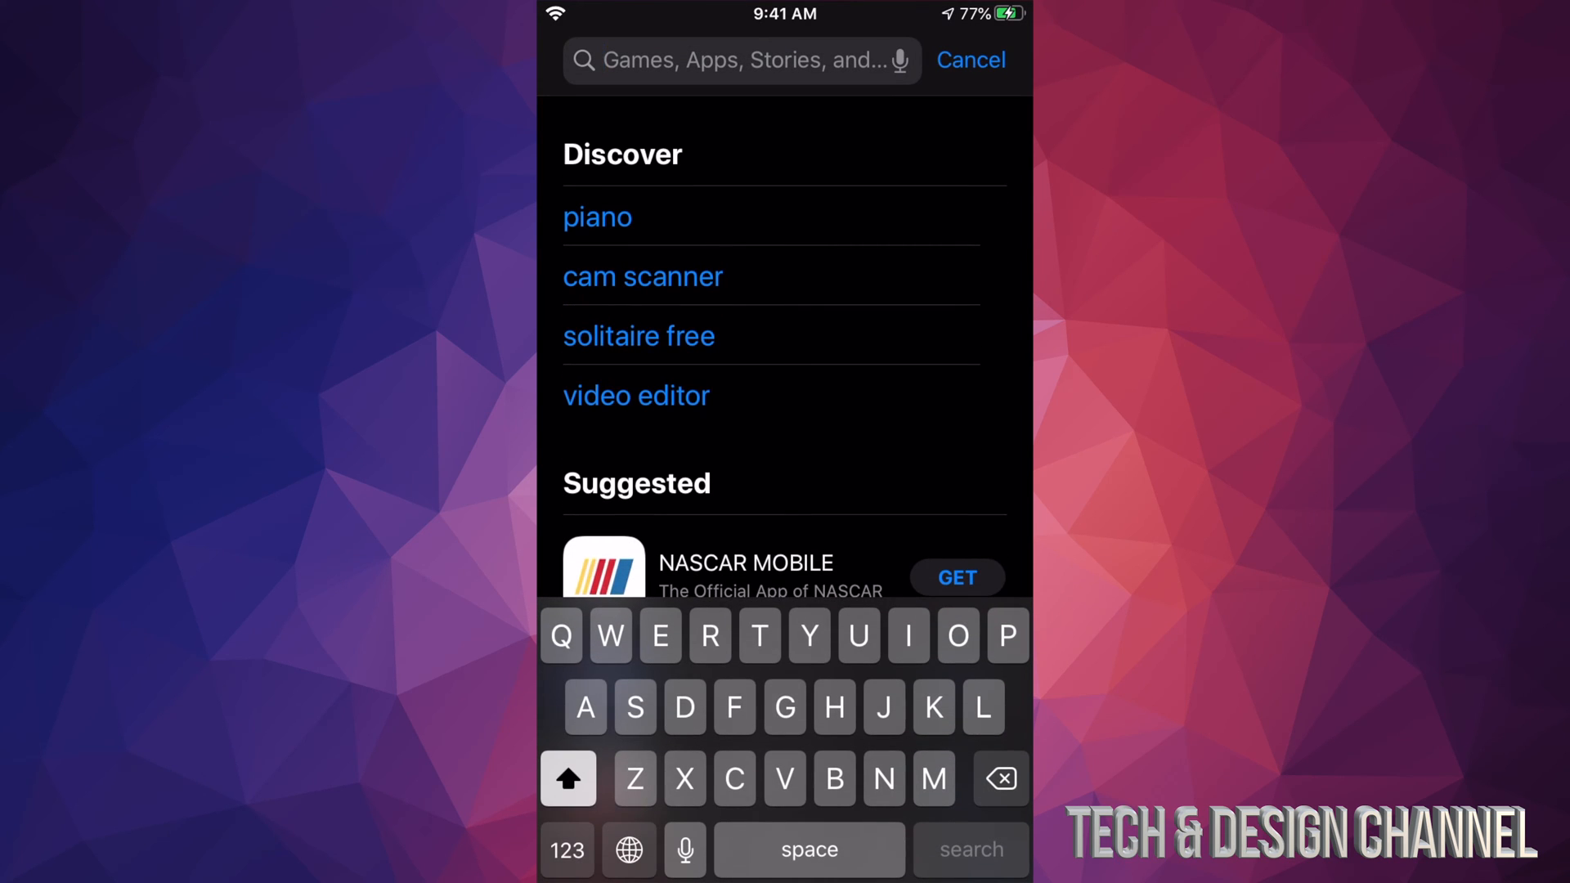
type("Tiltok")
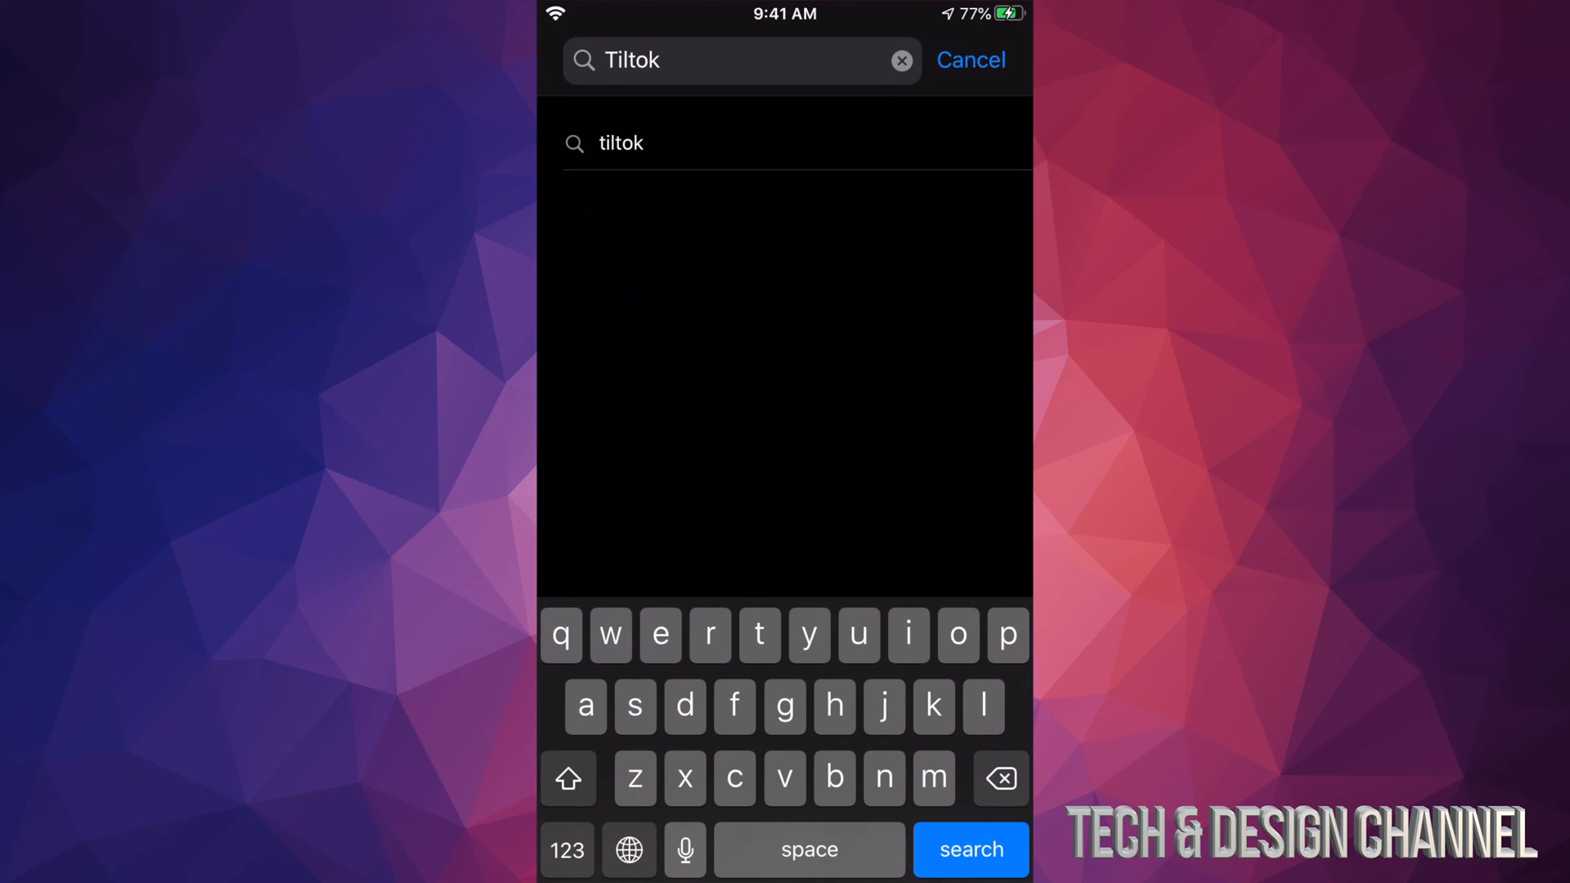
left_click(968, 849)
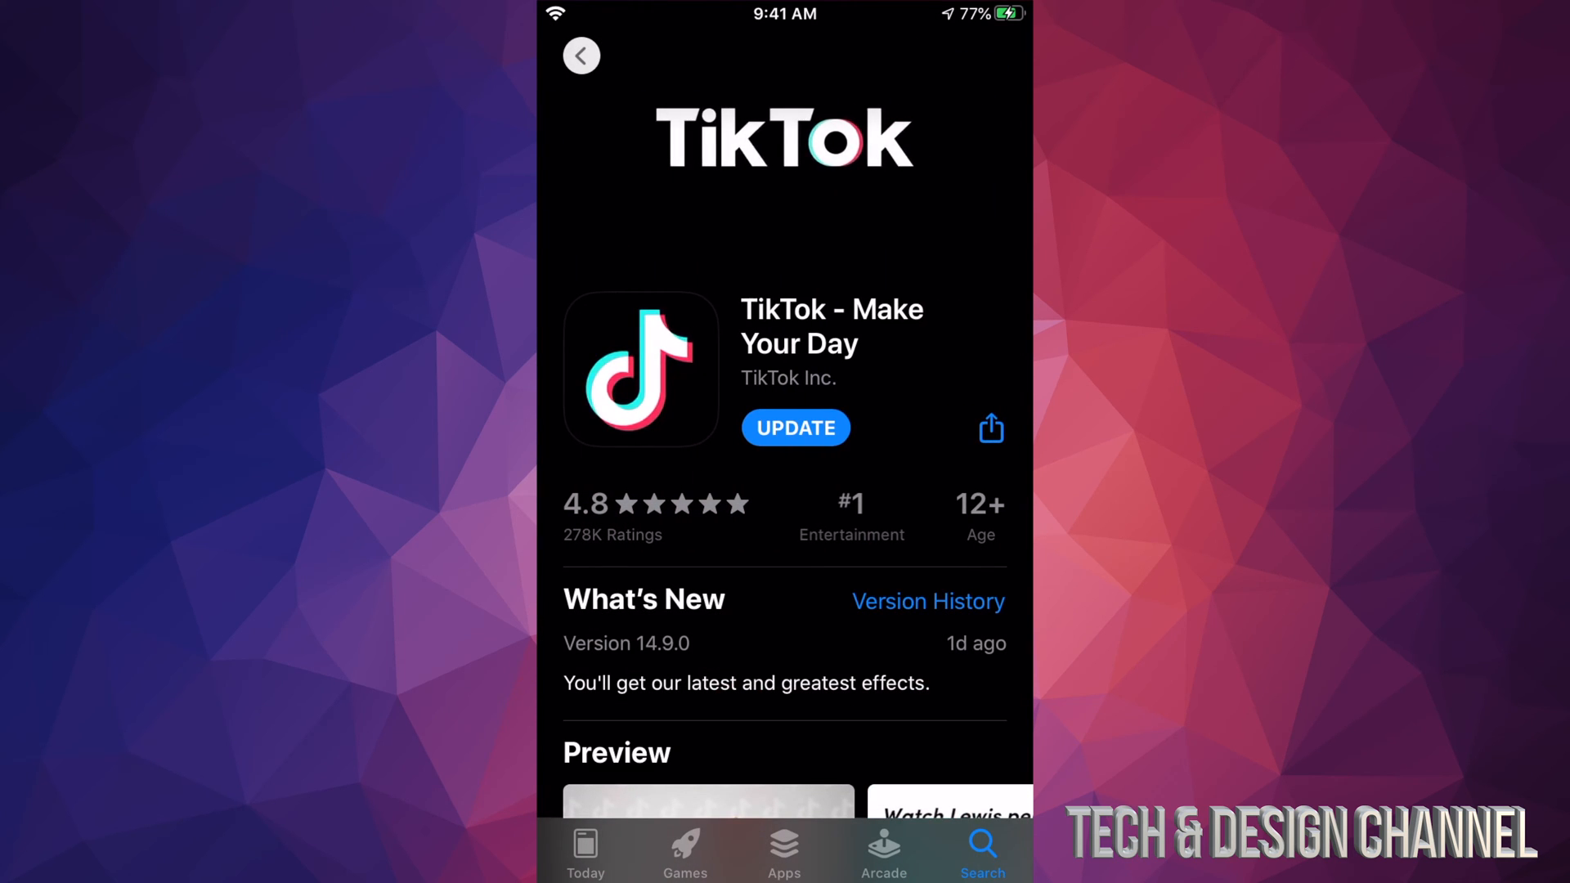
left_click(795, 427)
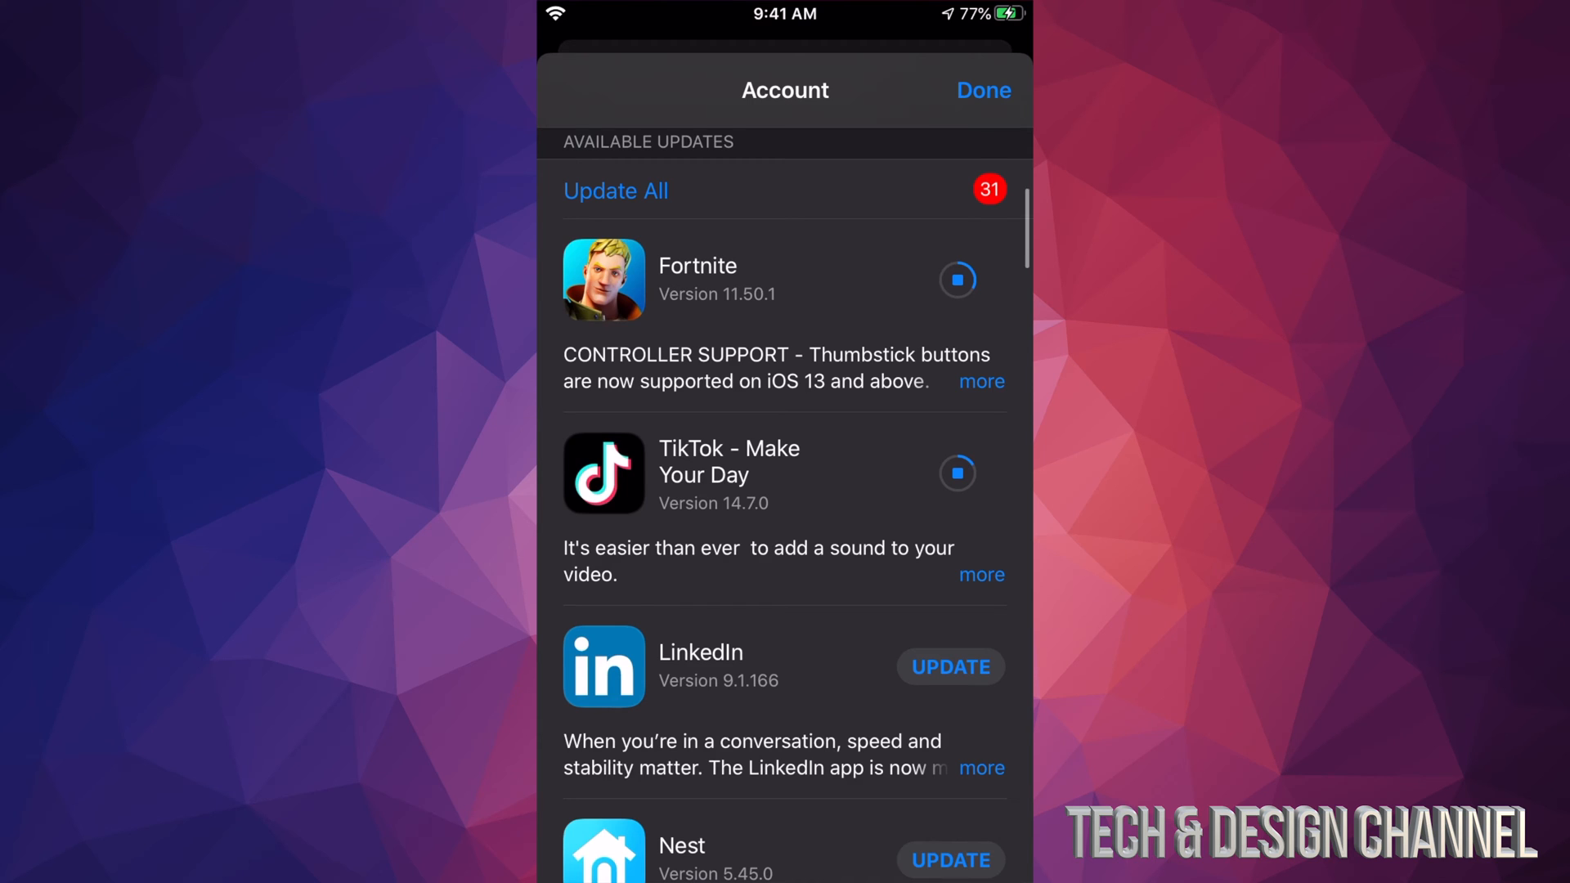
Step: Scroll down the updates list and start updating Microsoft Authenticator
scroll("down", 3)
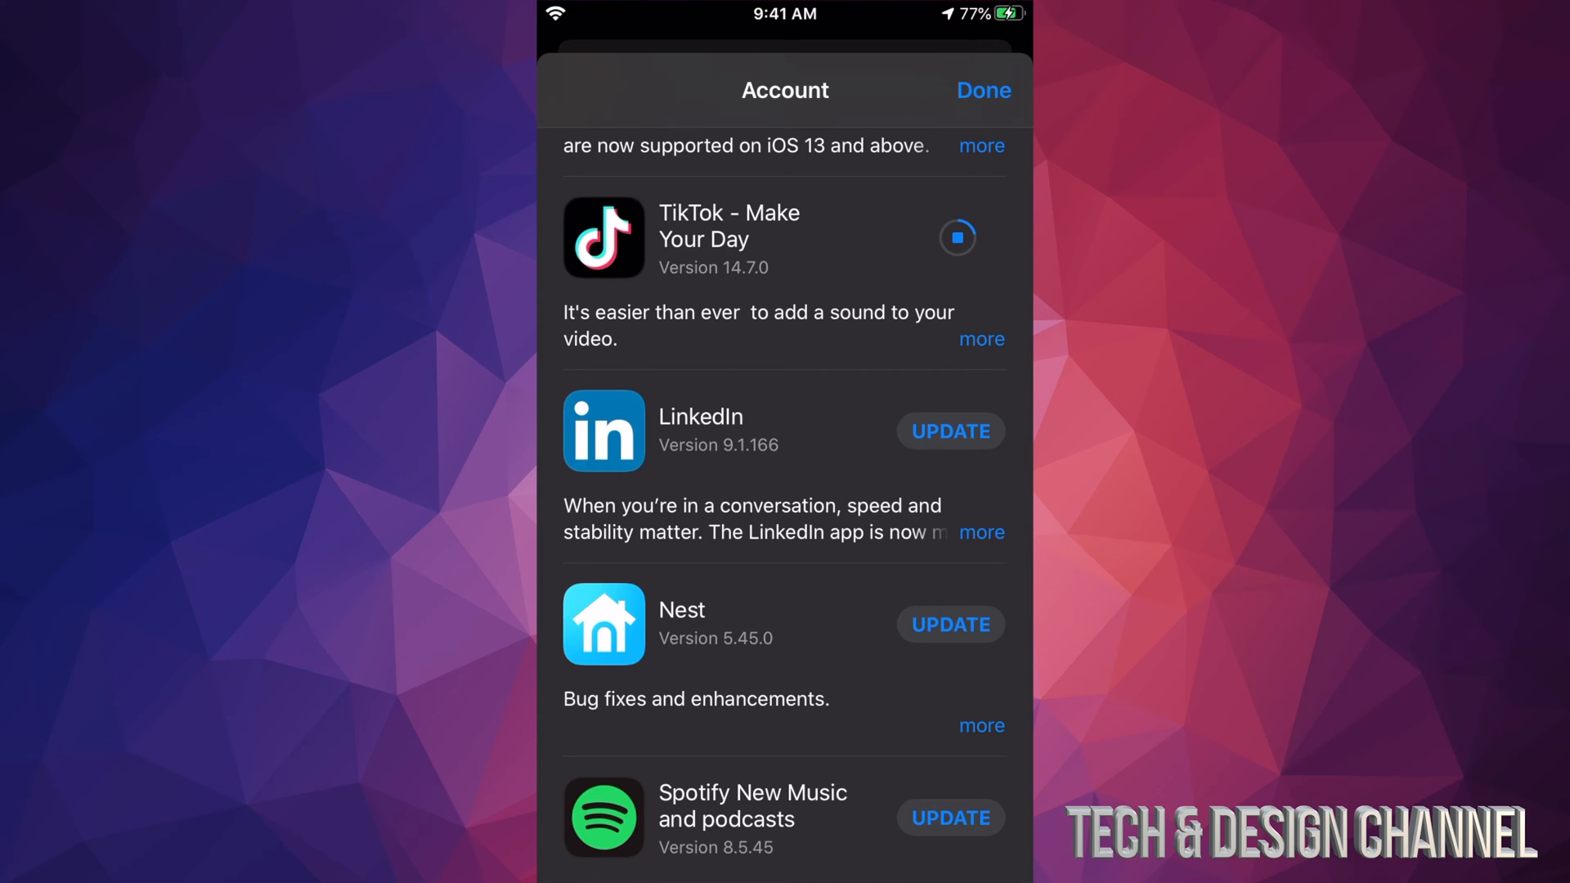
scroll("down", 3)
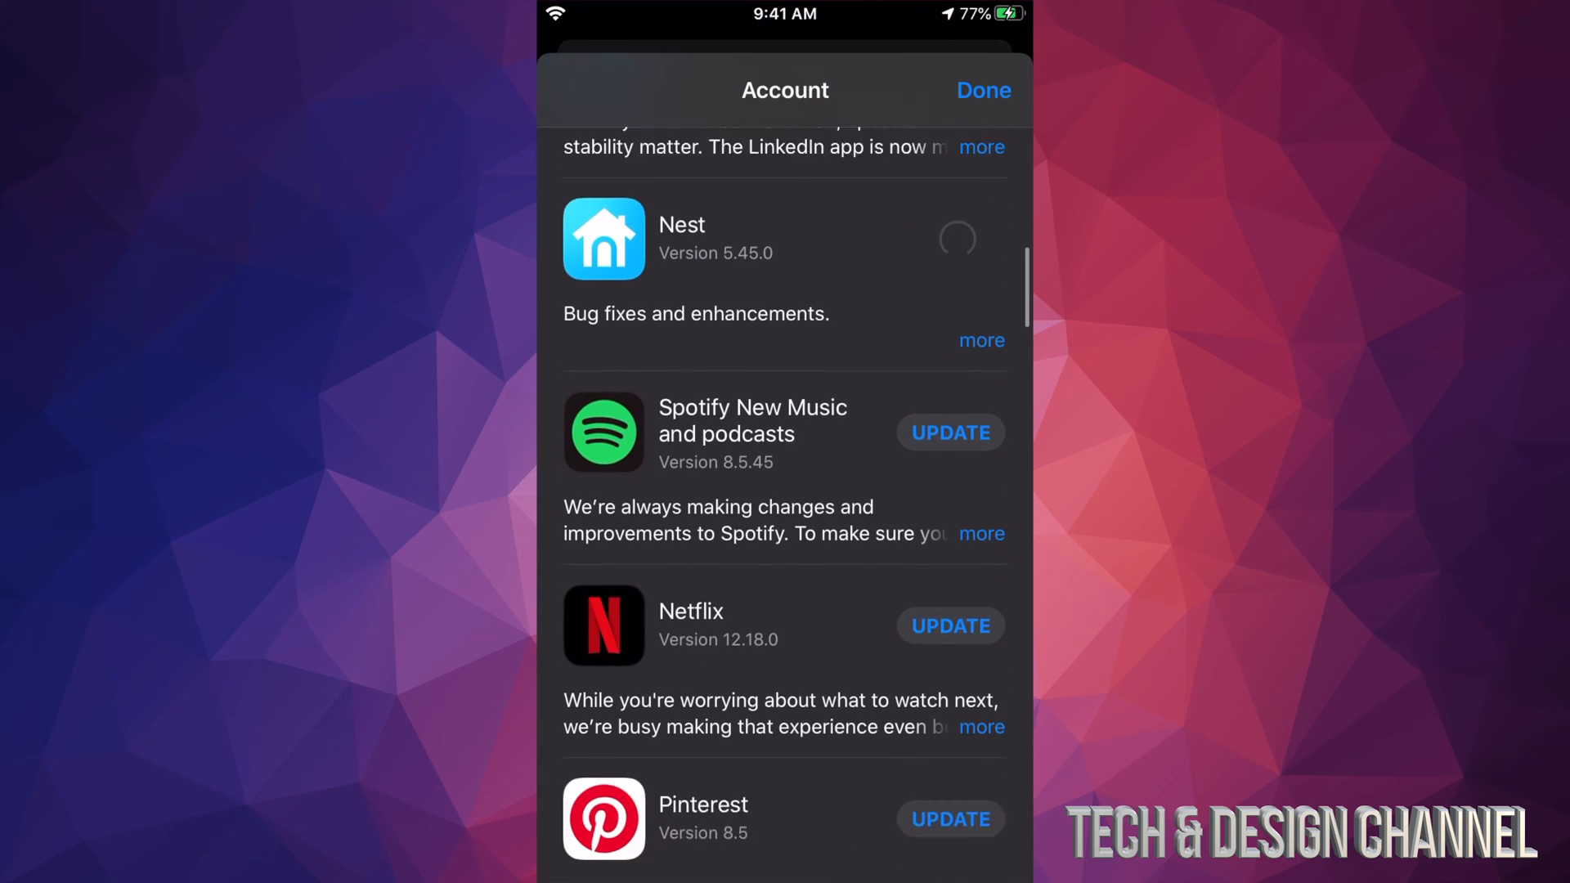
scroll("down", 3)
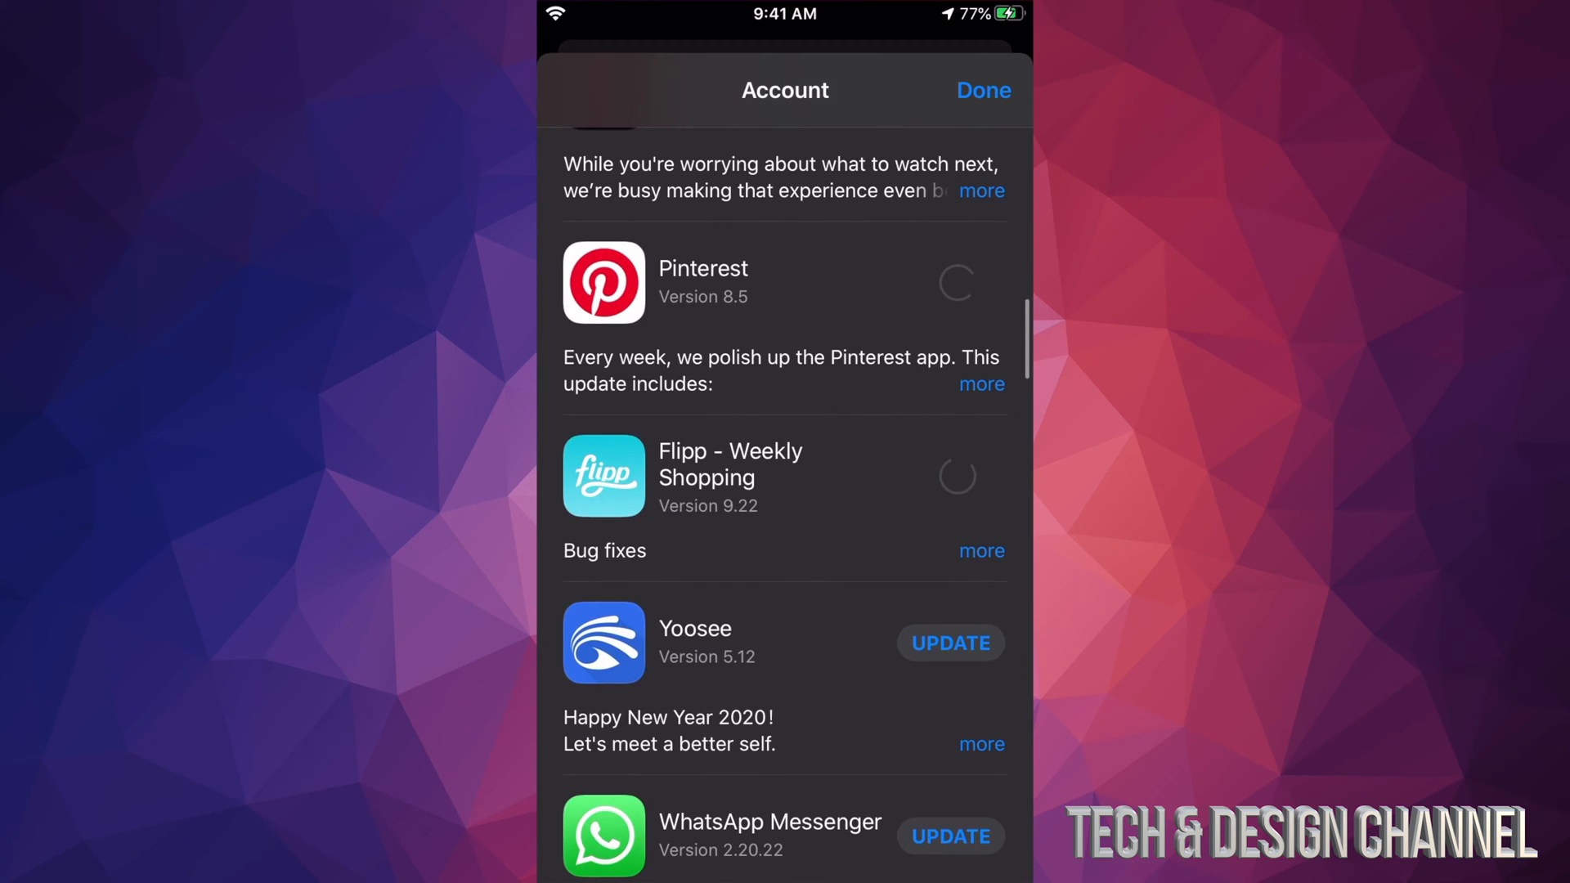
scroll("down", 3)
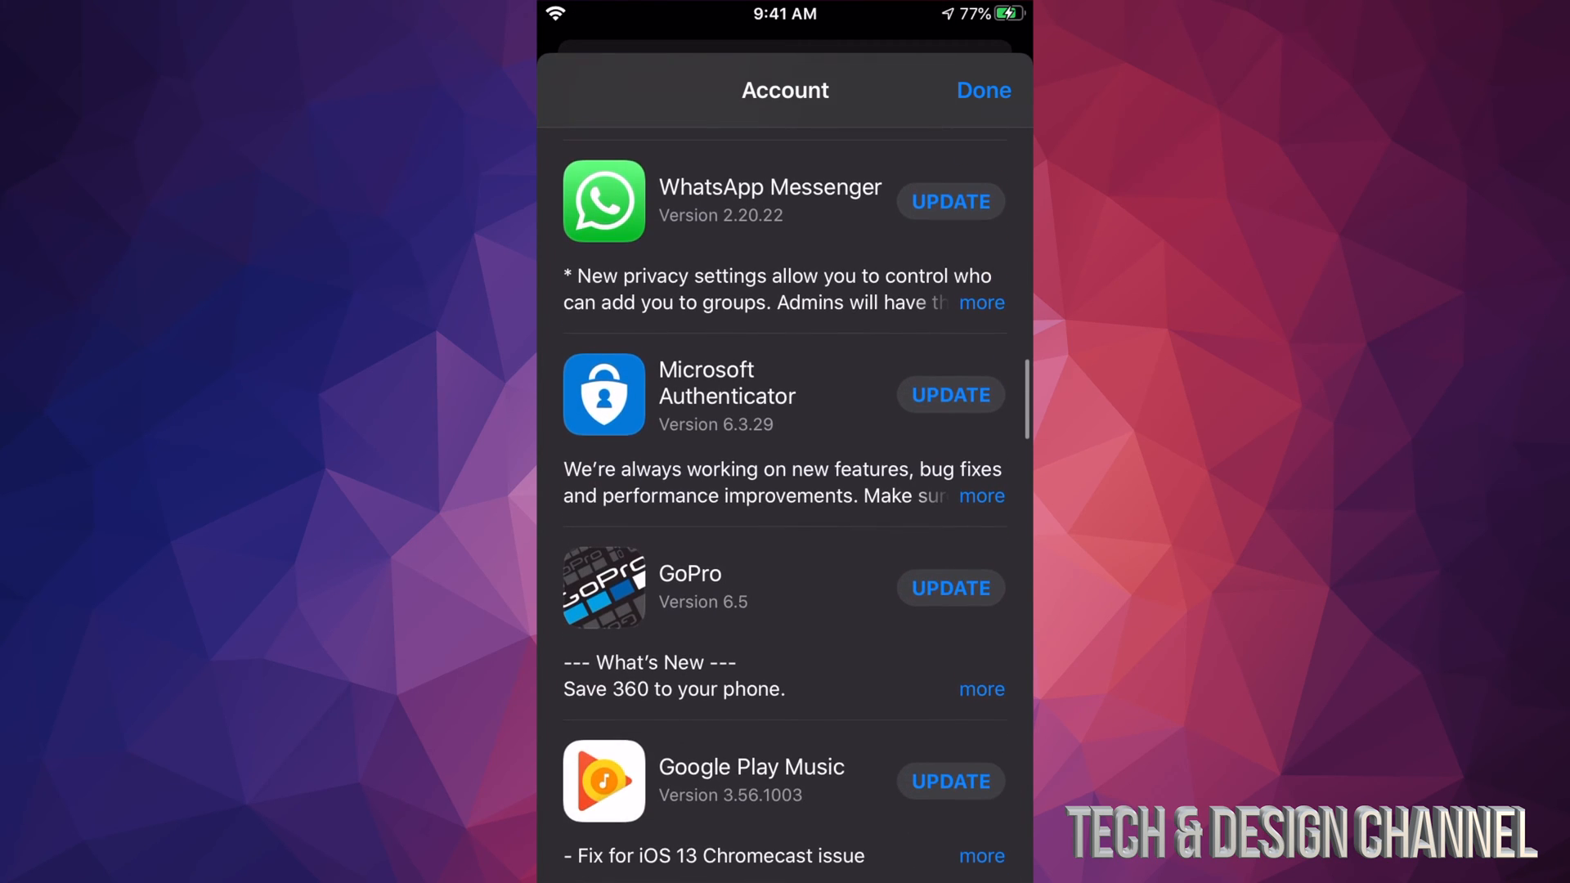
left_click(948, 201)
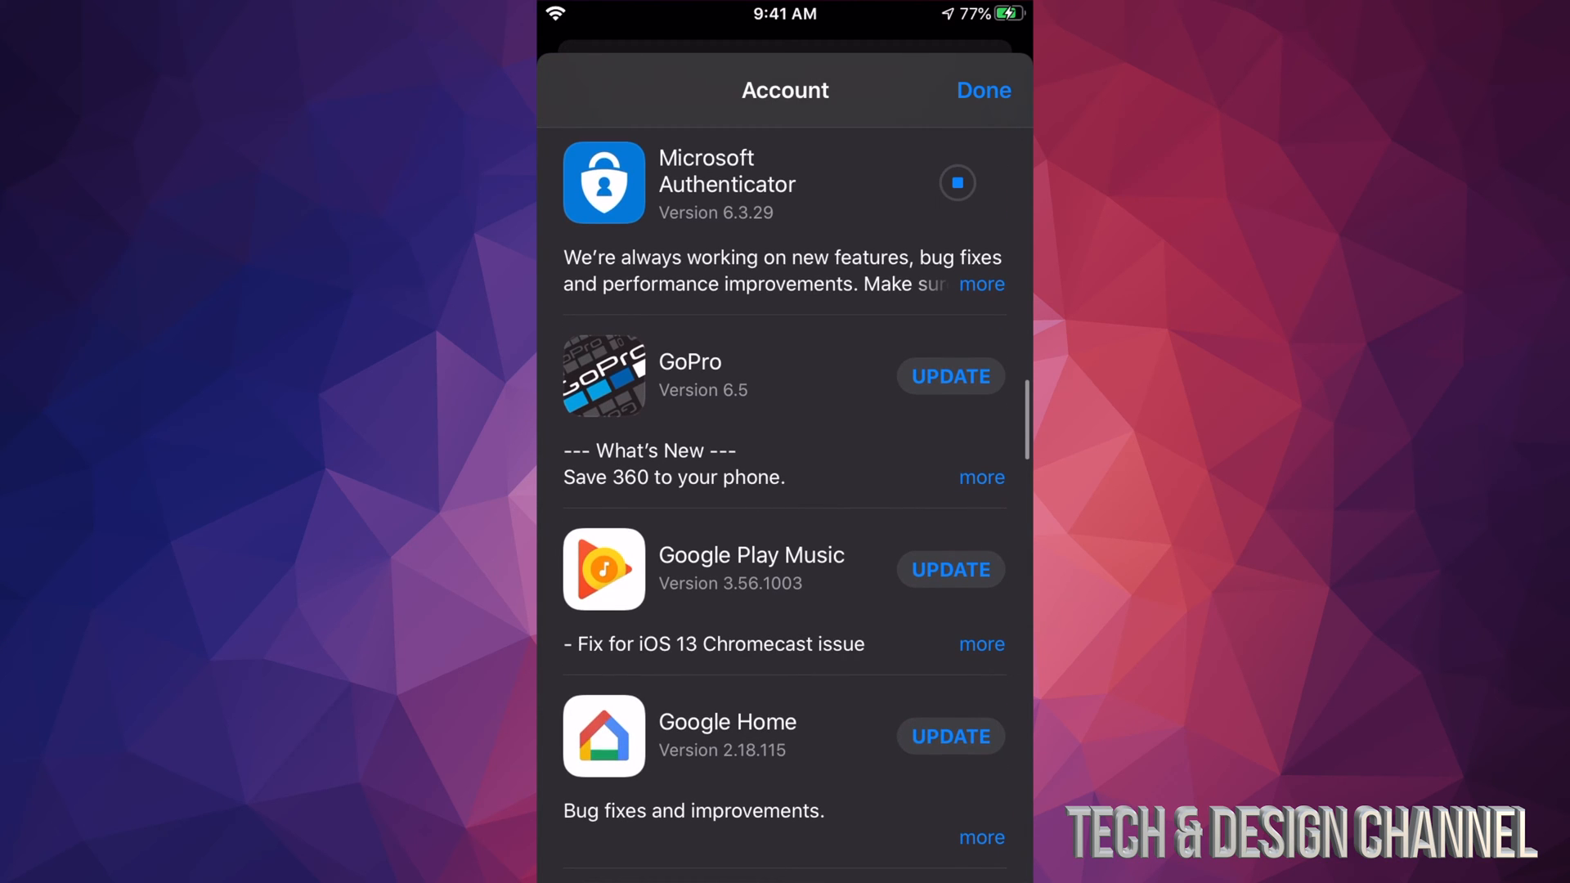
Step: Continue down the list, starting Disney+ and the remaining app updates
scroll("down", 3)
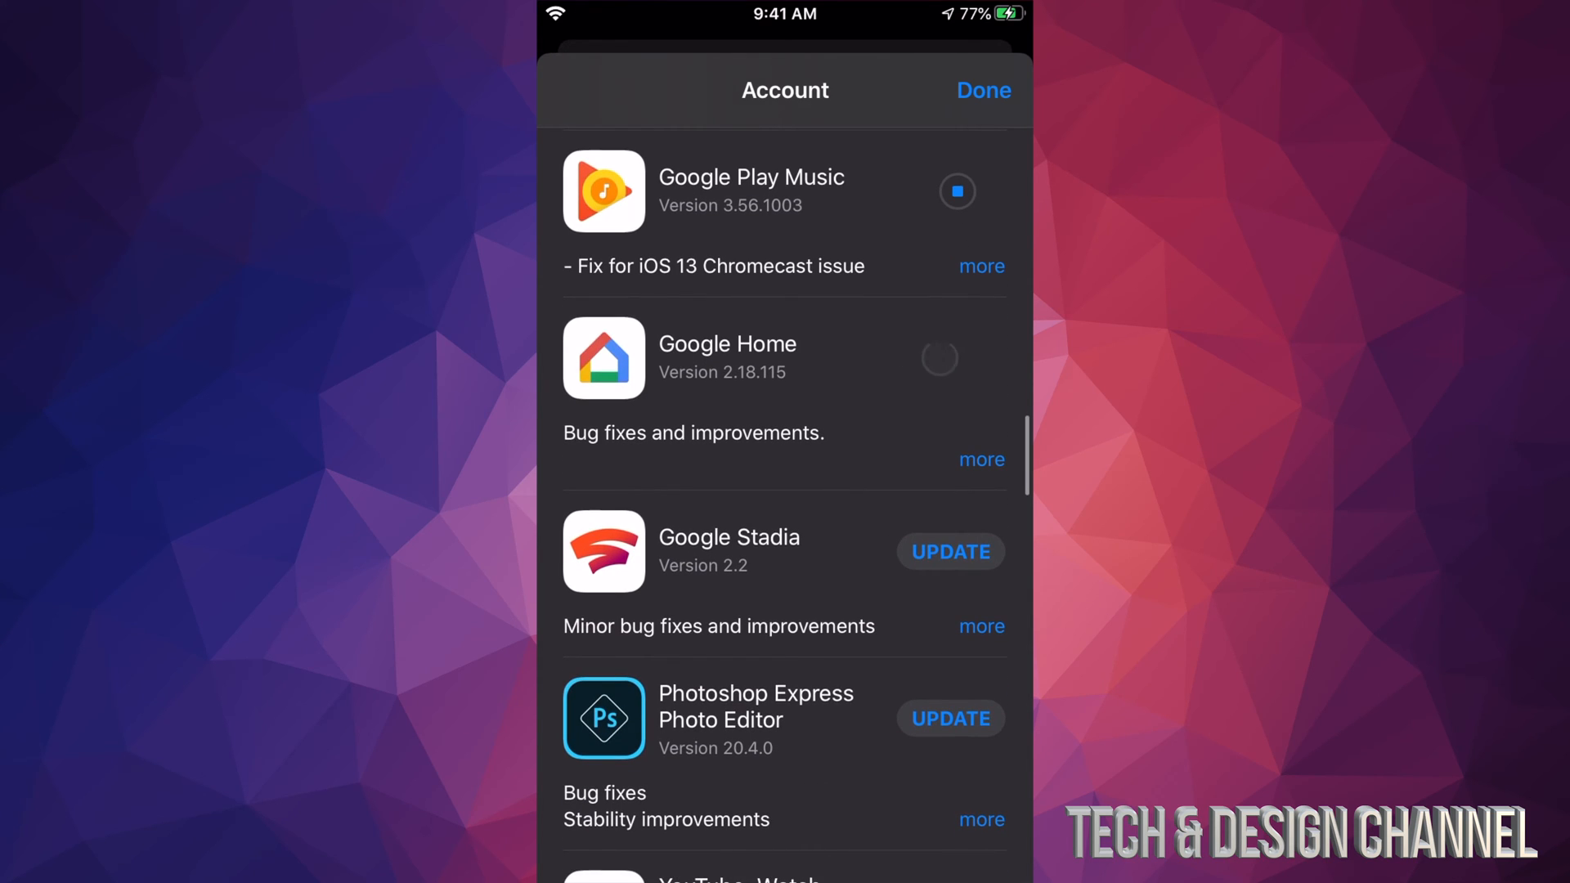
scroll("down", 3)
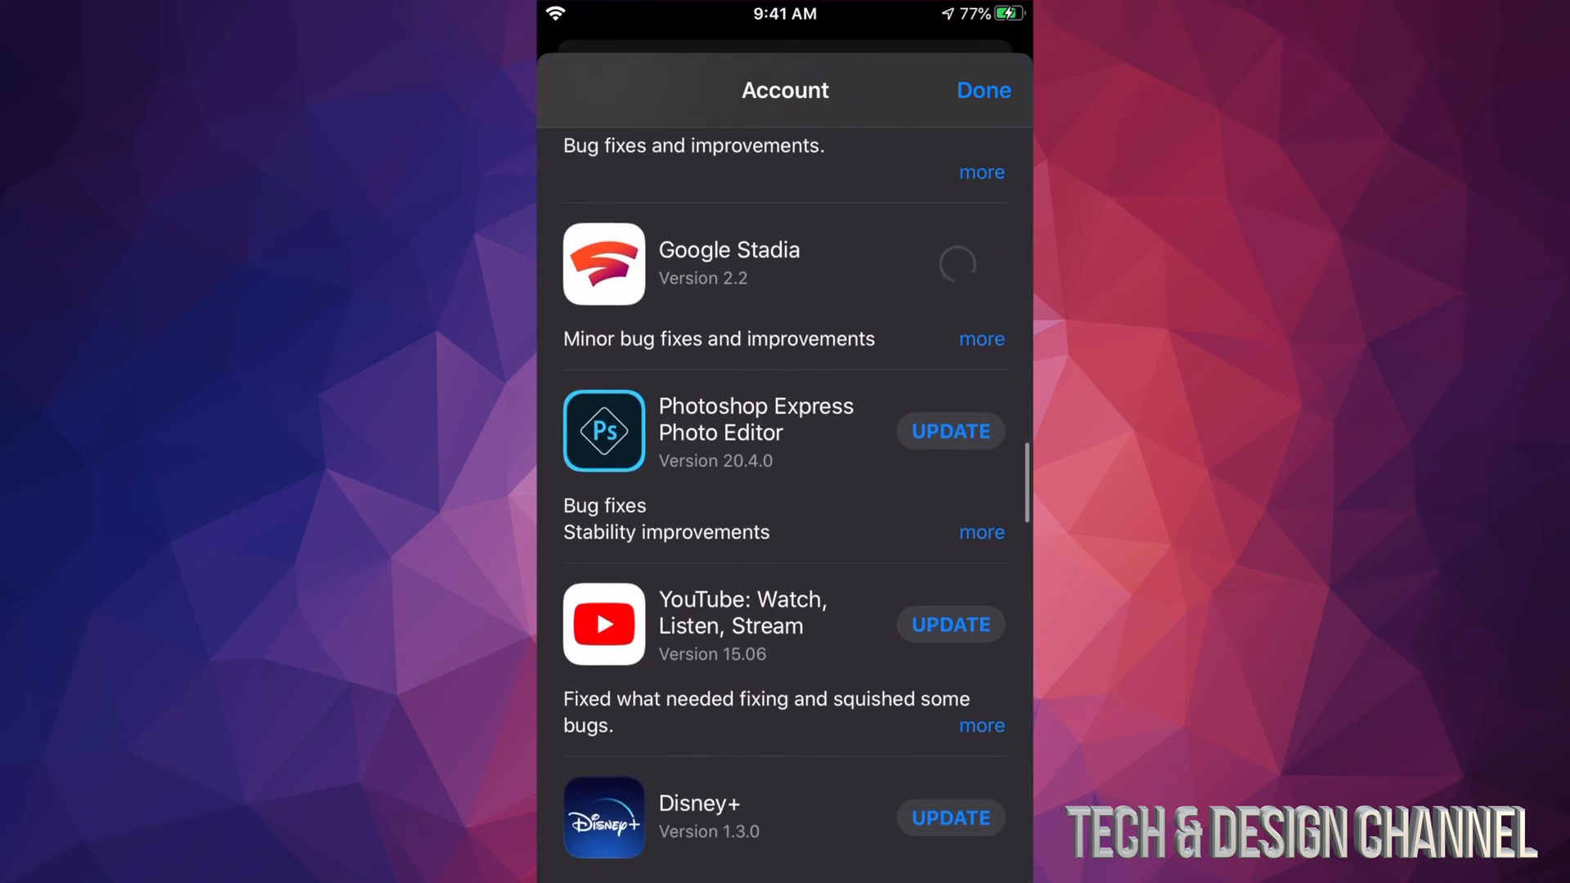
scroll("down", 3)
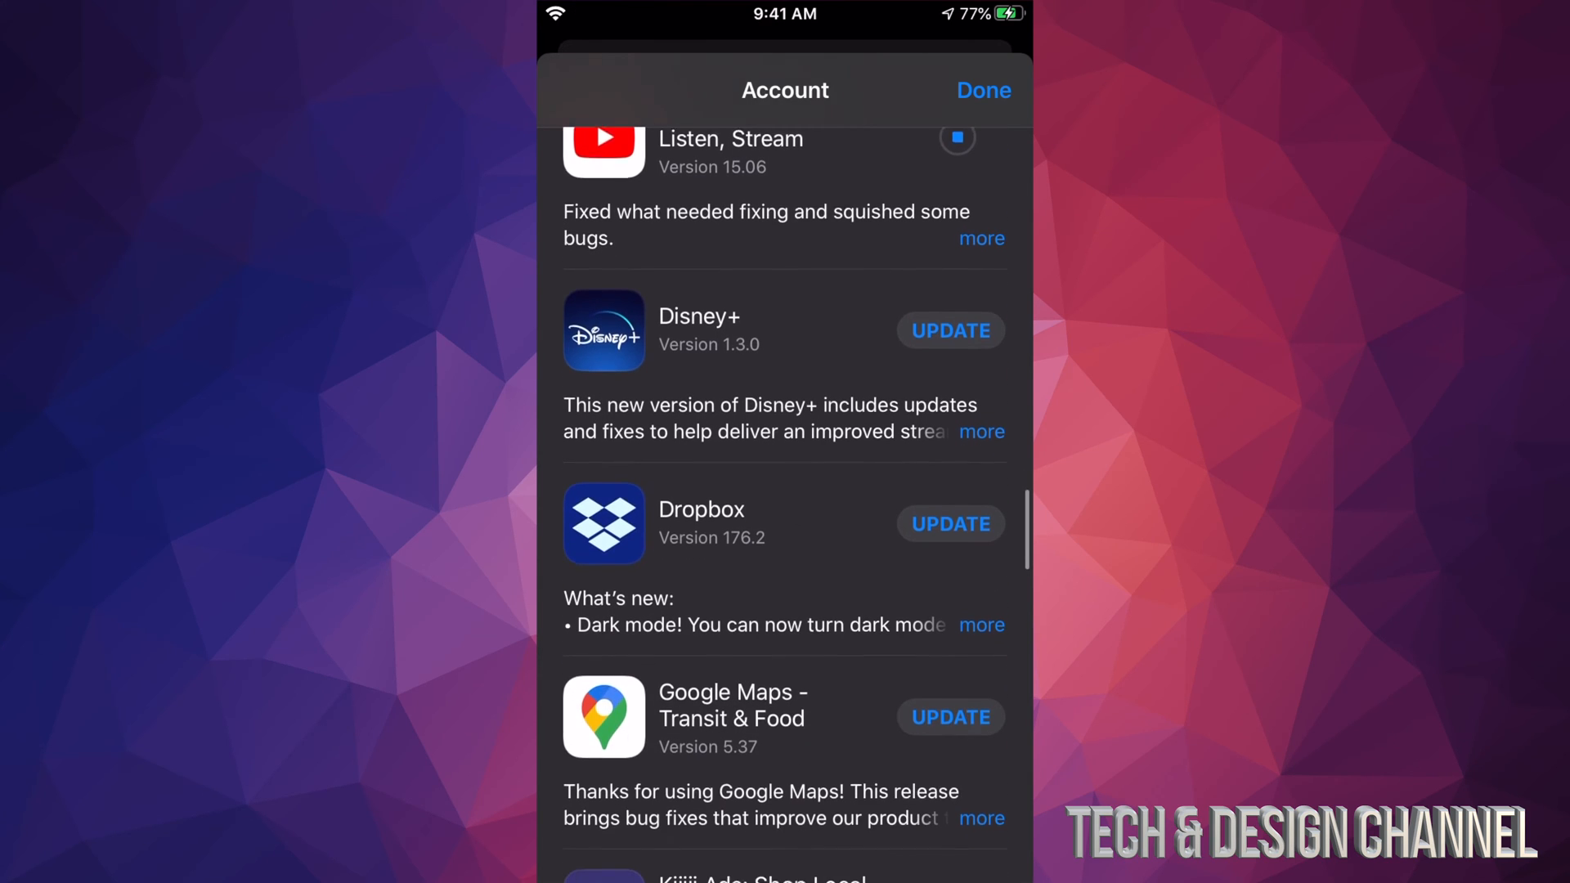
left_click(948, 331)
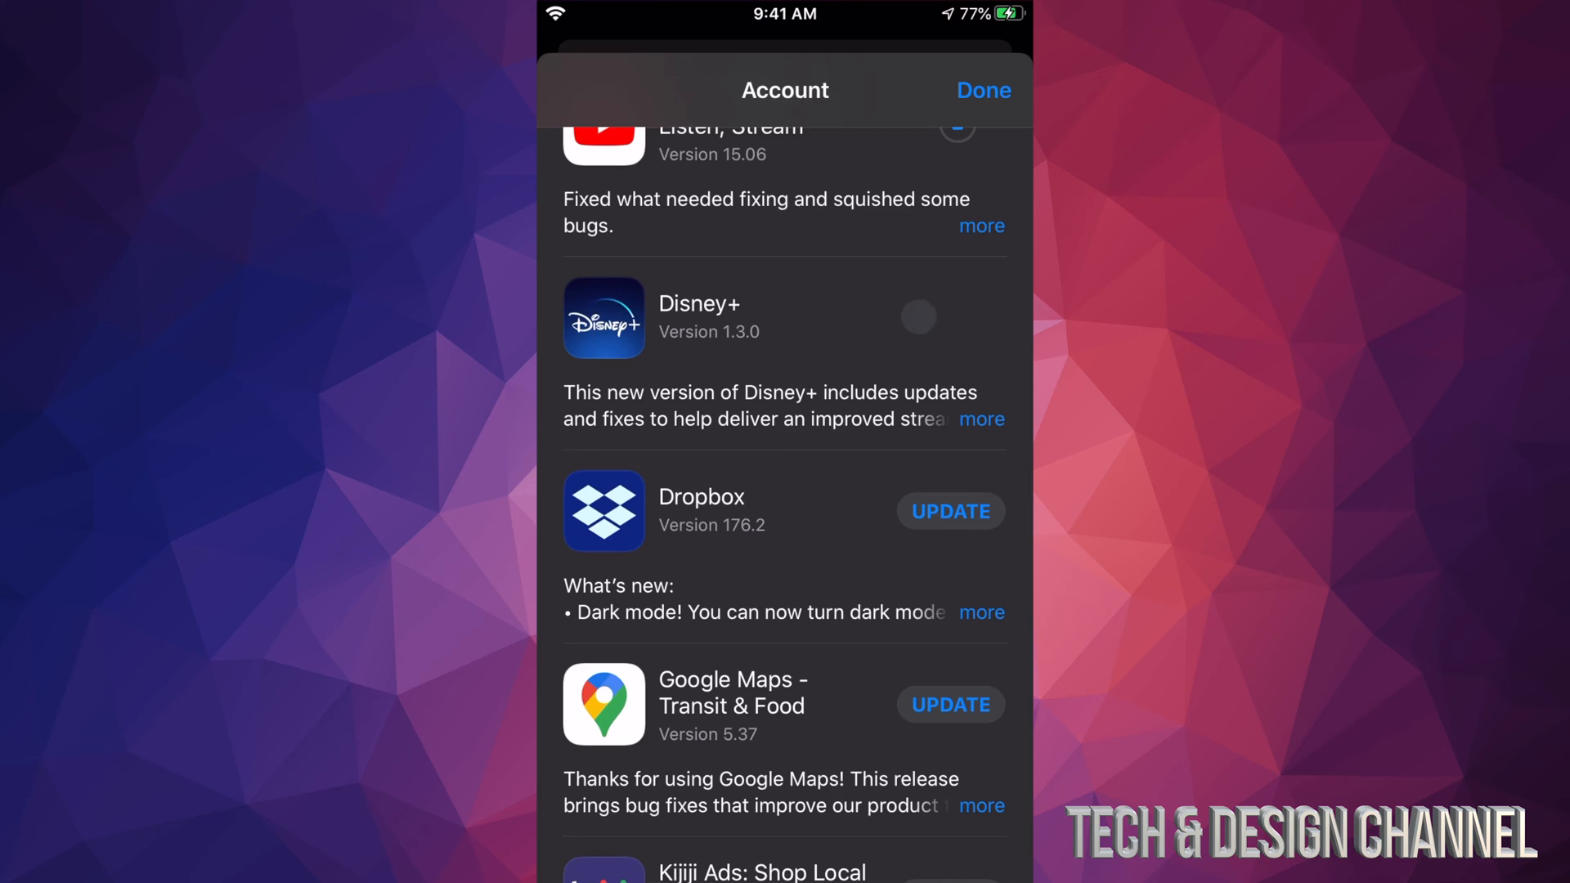
scroll("down", 3)
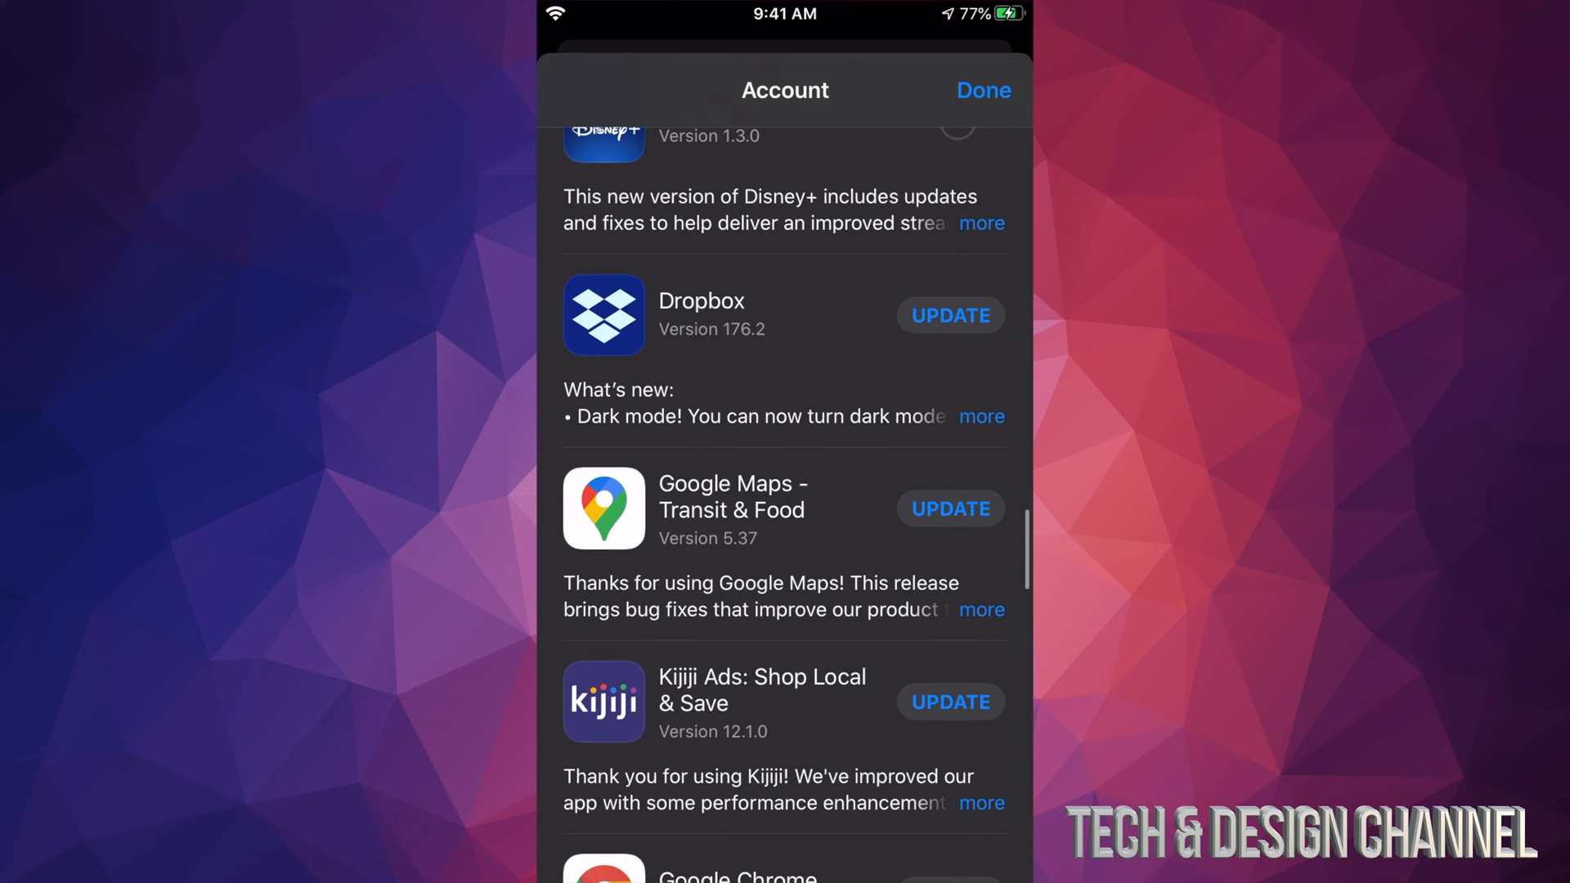
scroll("down", 3)
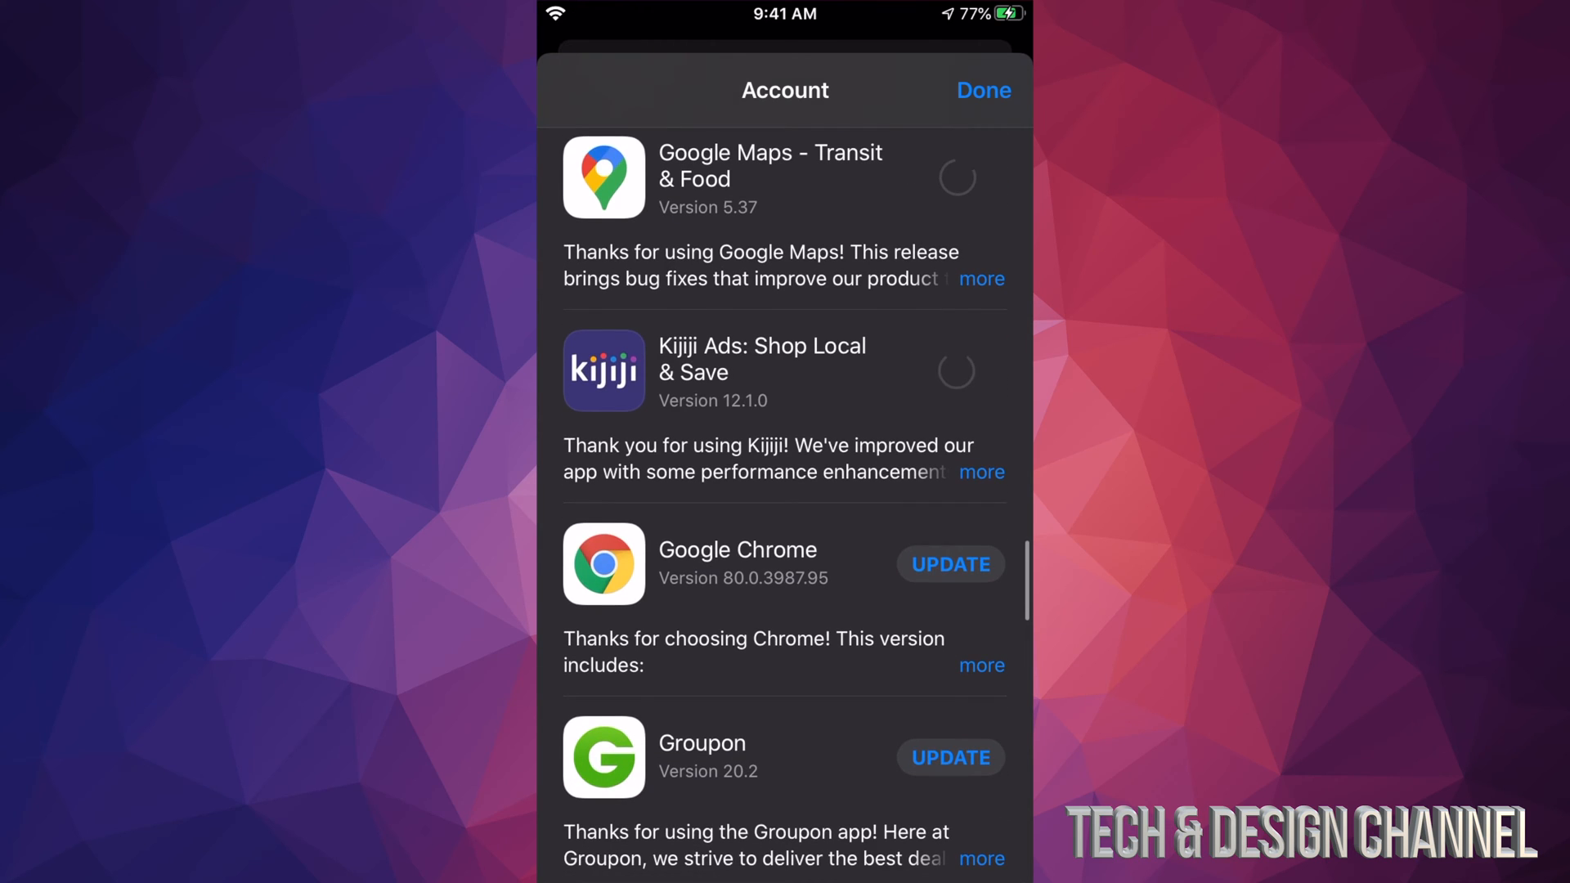
scroll("down", 3)
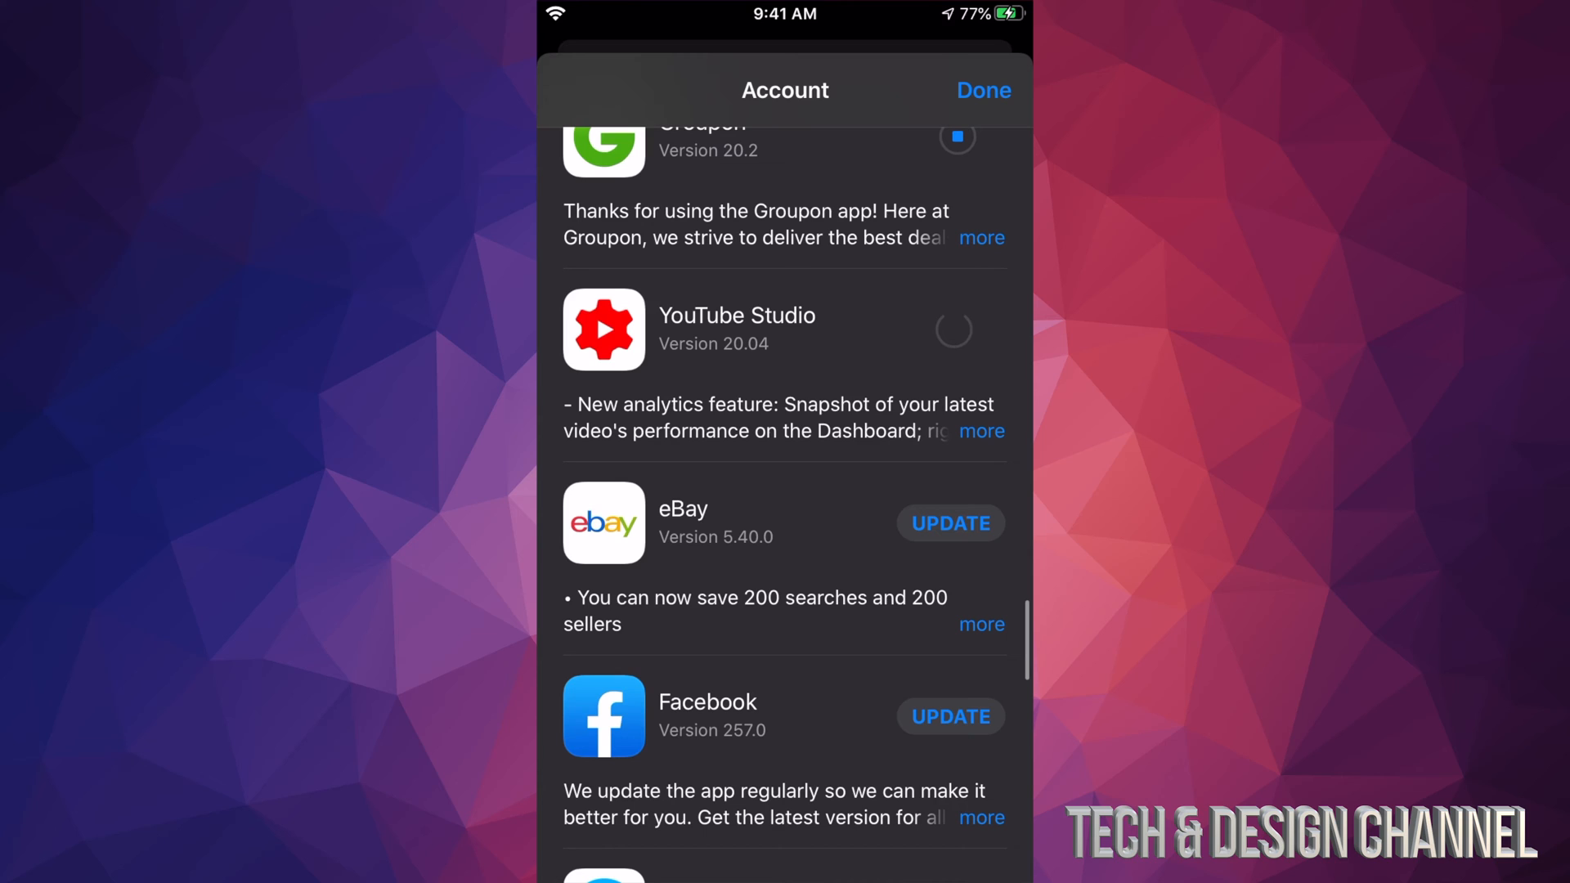
scroll("down", 3)
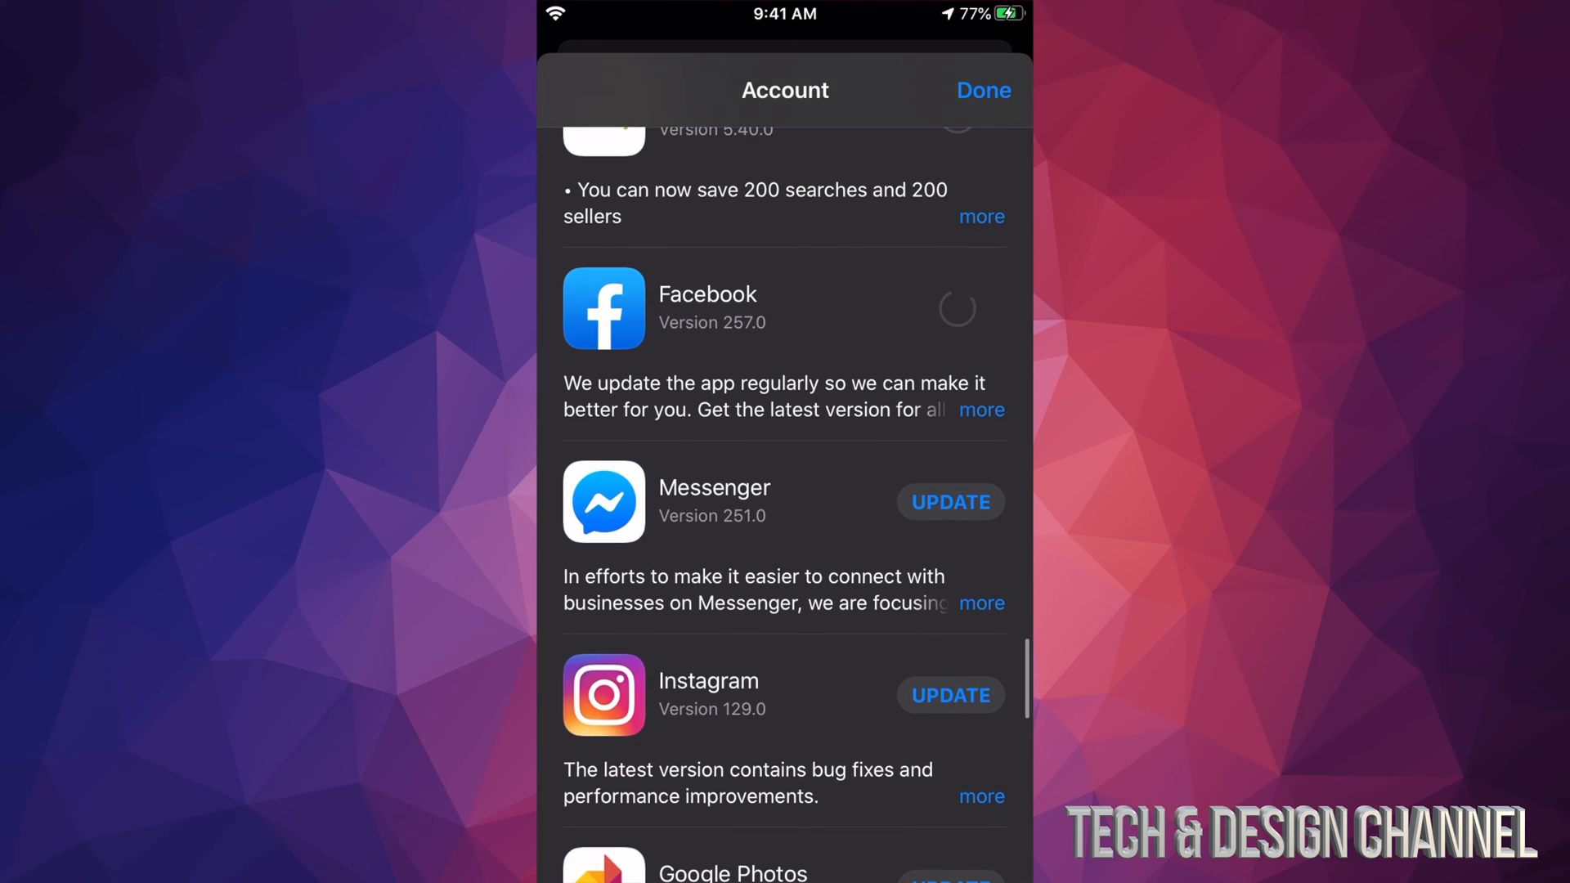
scroll("down", 3)
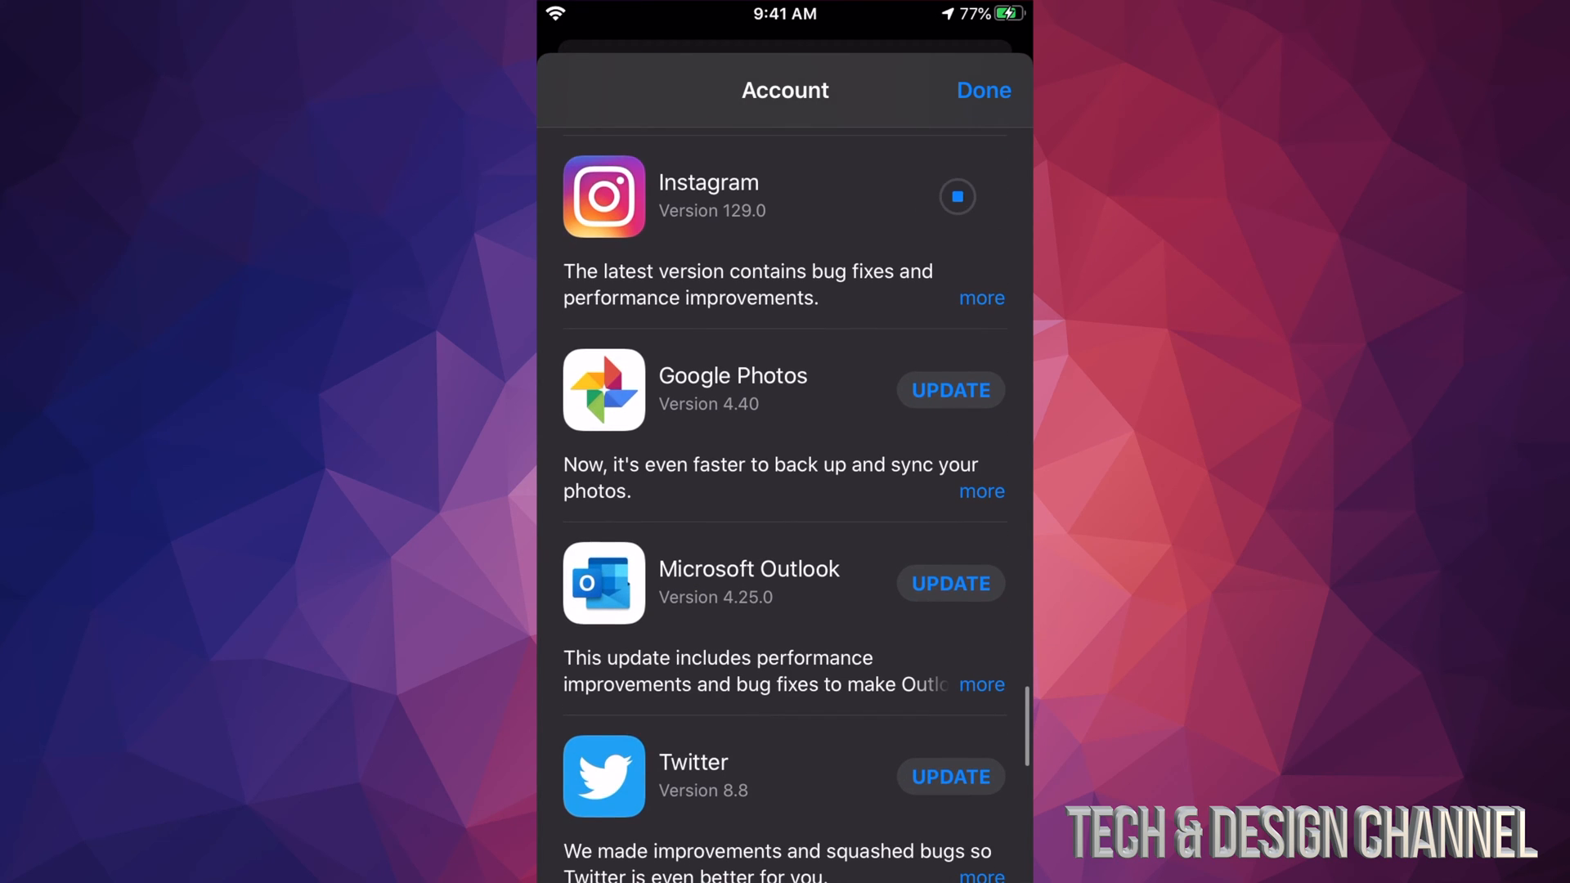
scroll("down", 3)
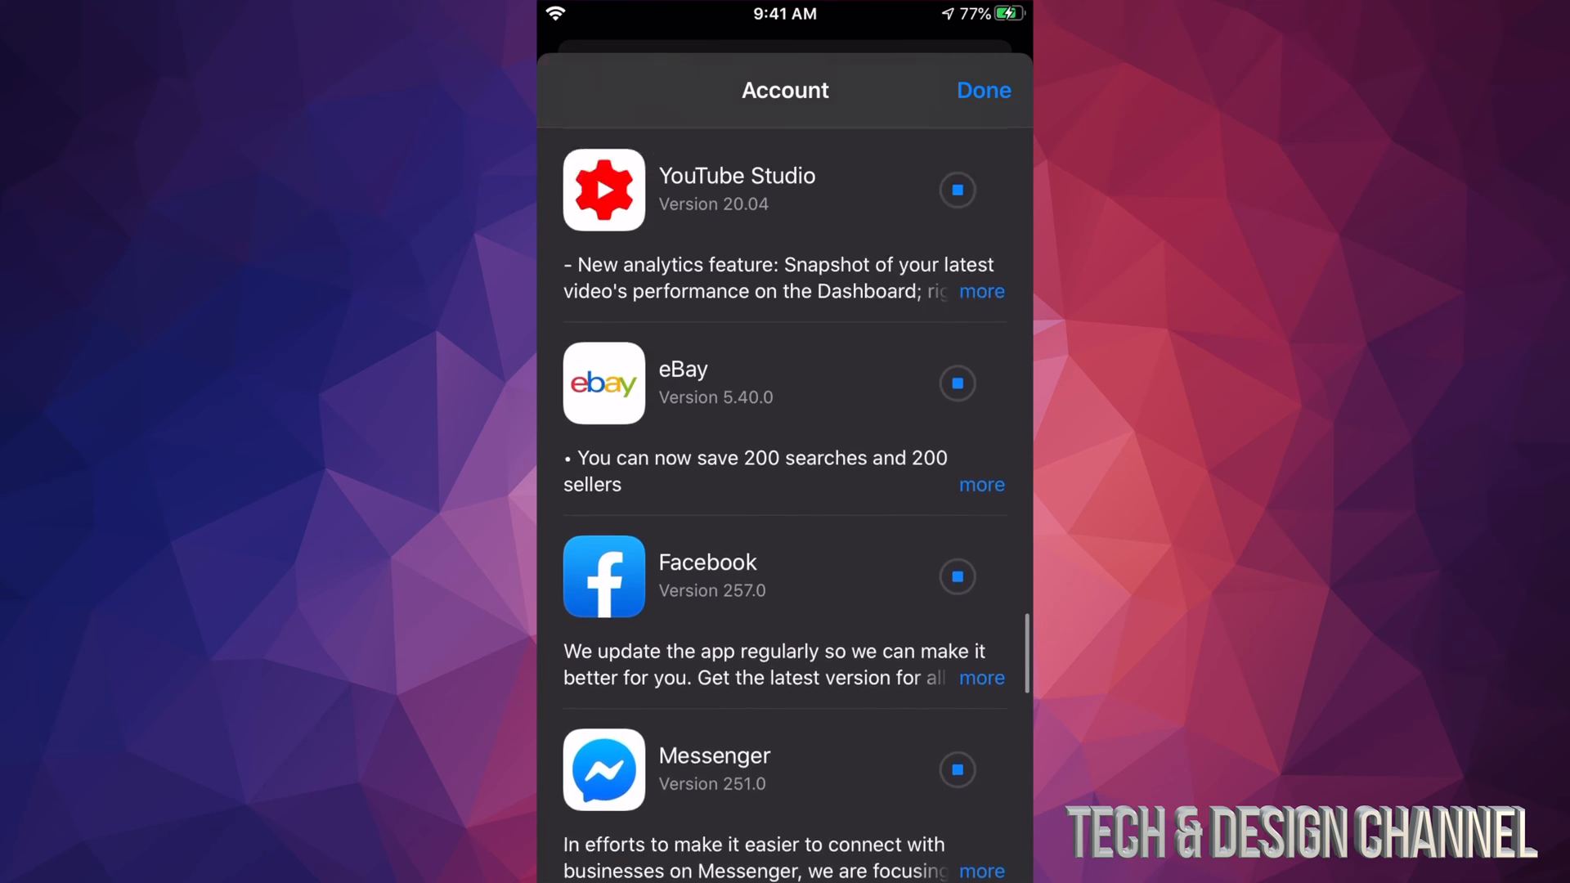
Step: Scroll back through the updates list checking every app shows a progress circle
scroll("down", 3)
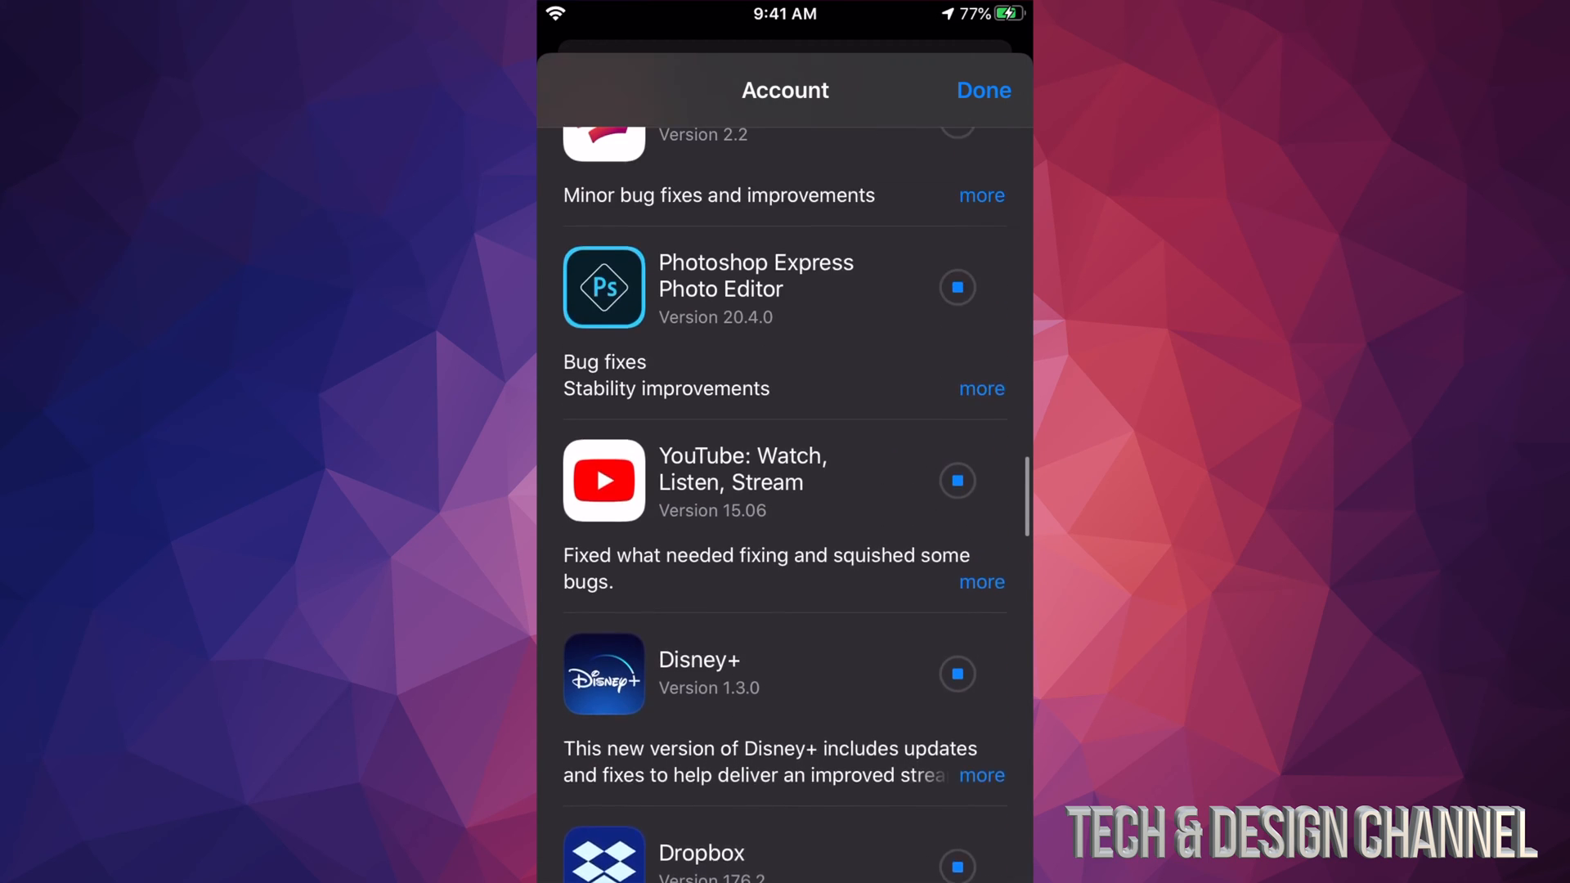
scroll("down", 3)
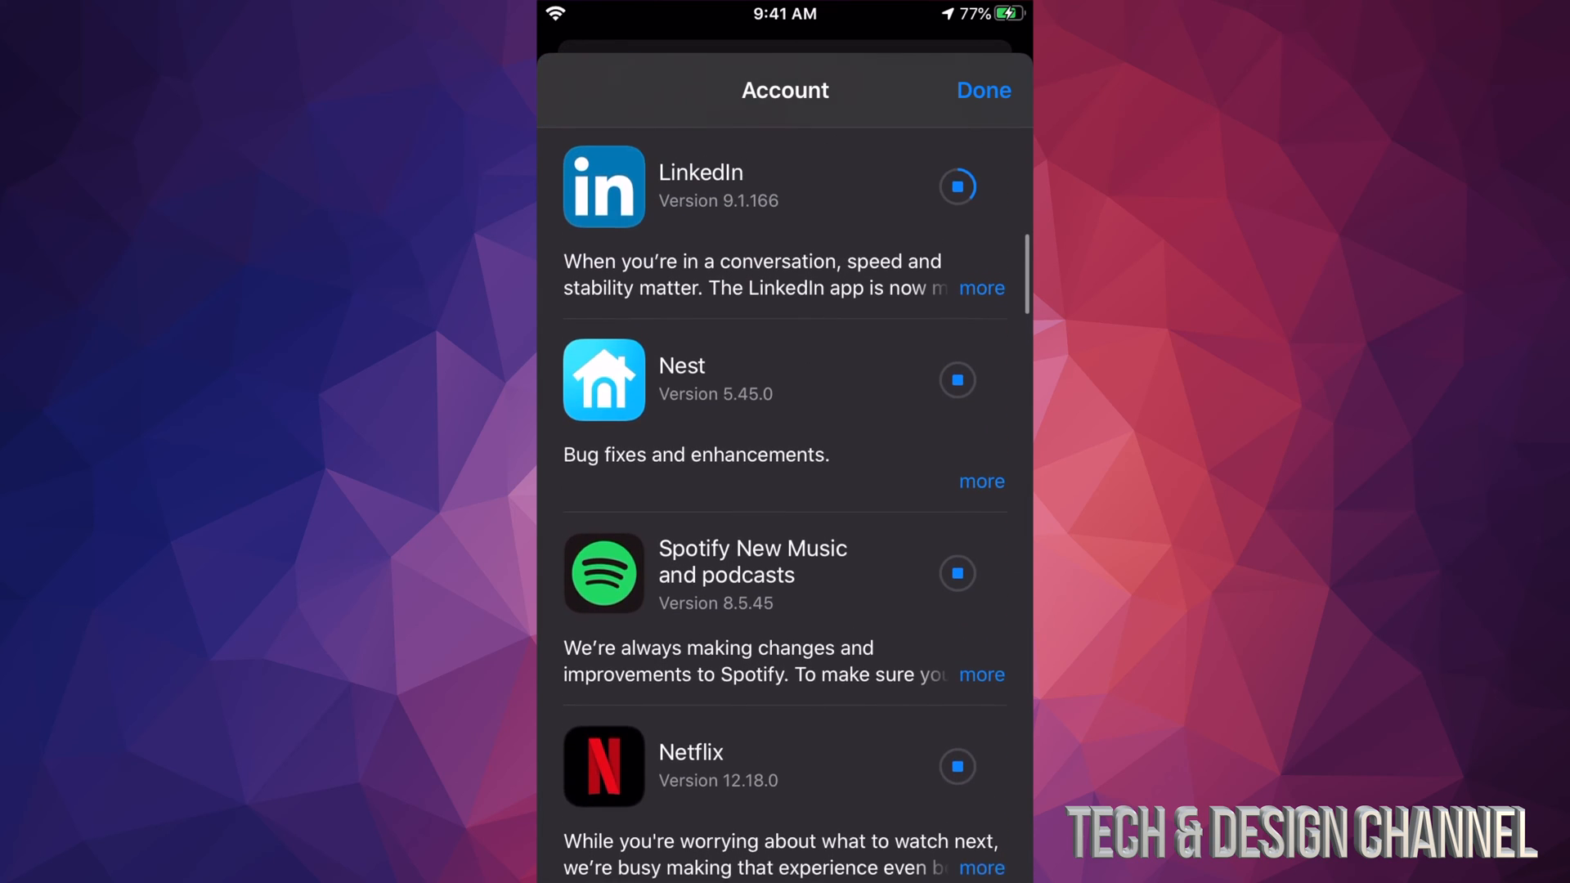
scroll("down", 3)
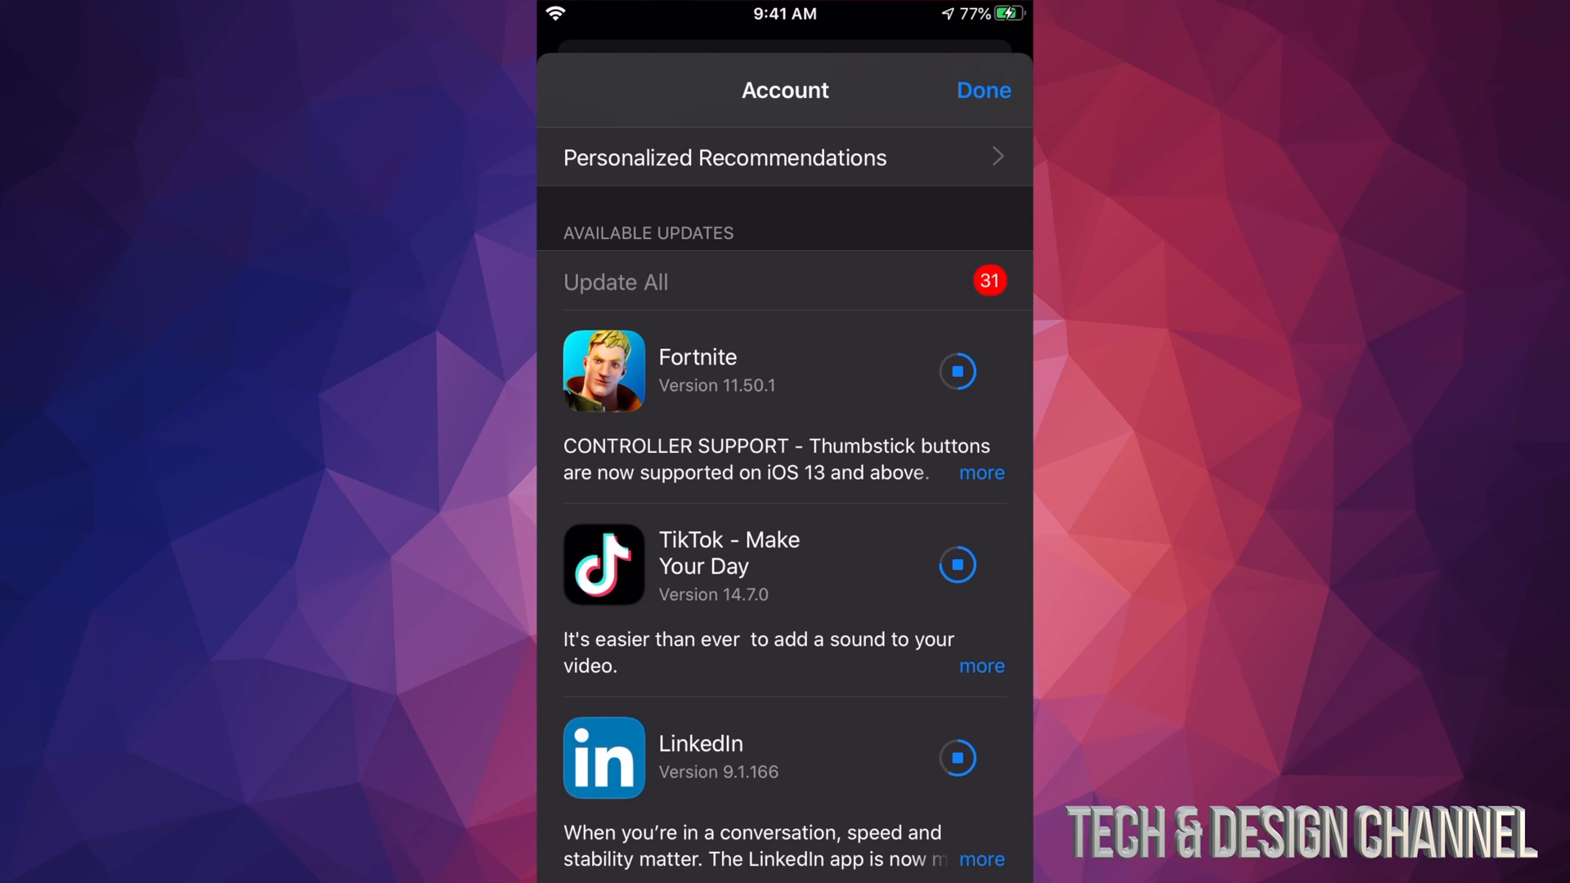
Step: Wait on the Account screen as TikTok and LinkedIn finish, leaving 29 pending updates
left_click(956, 564)
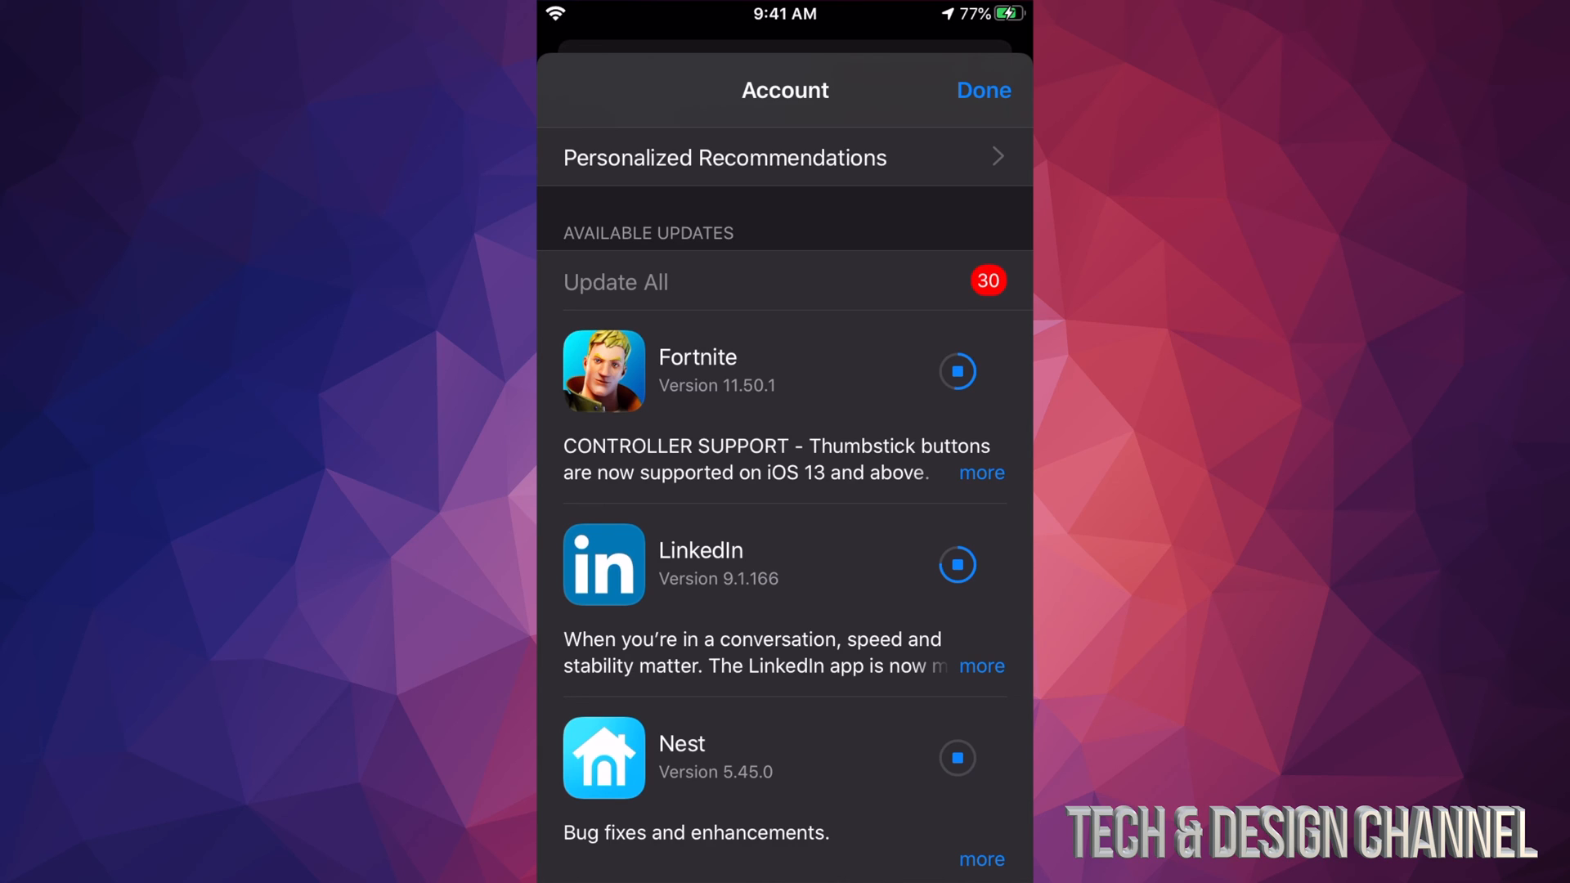
left_click(957, 564)
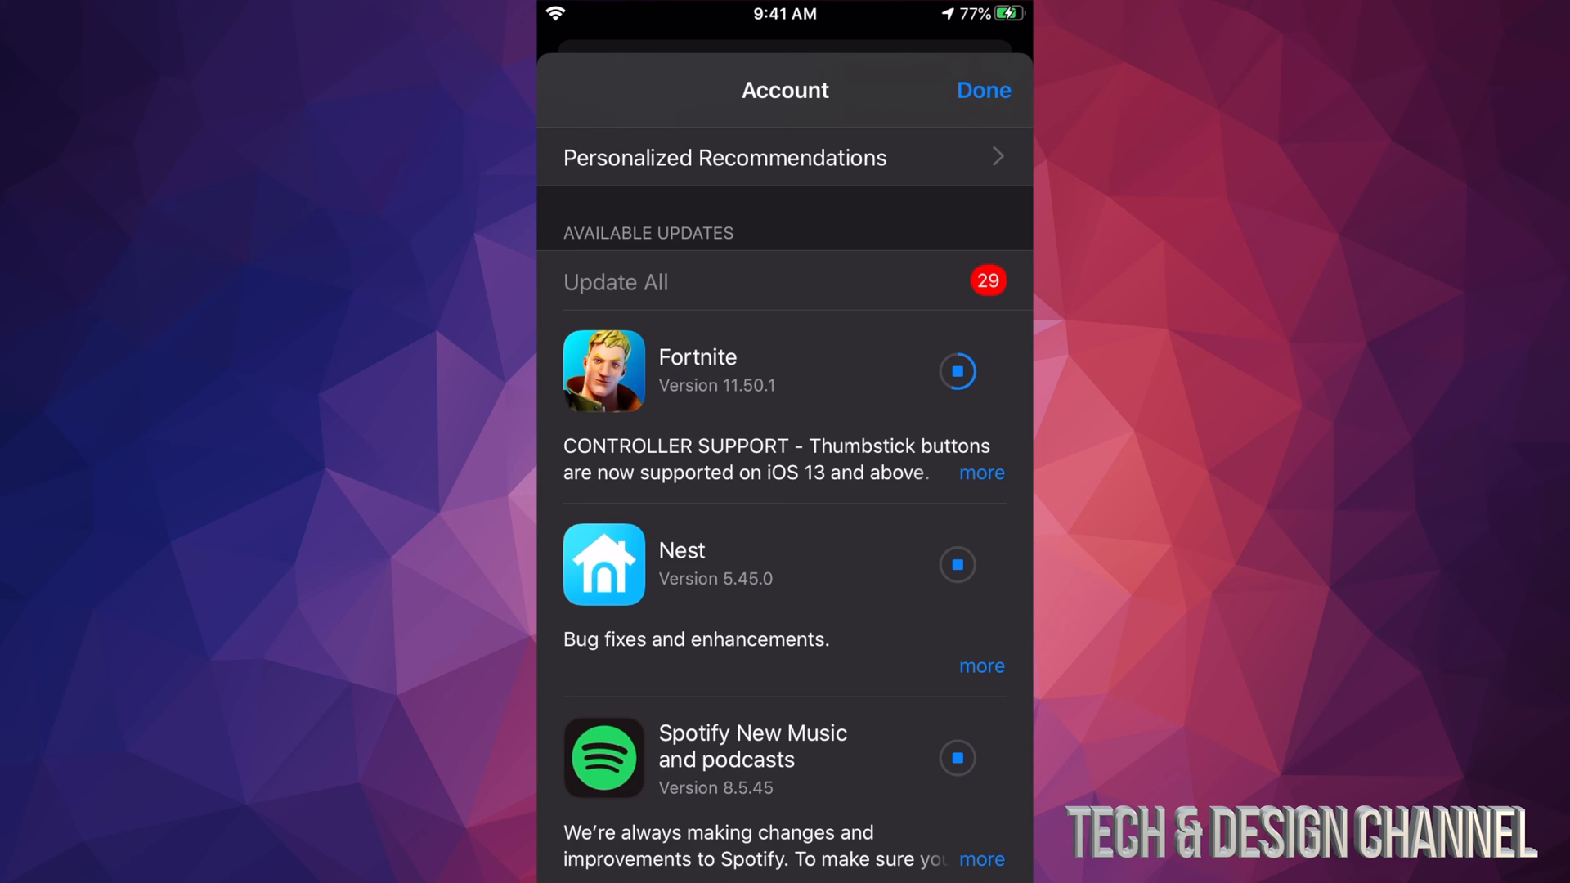
scroll("down", 3)
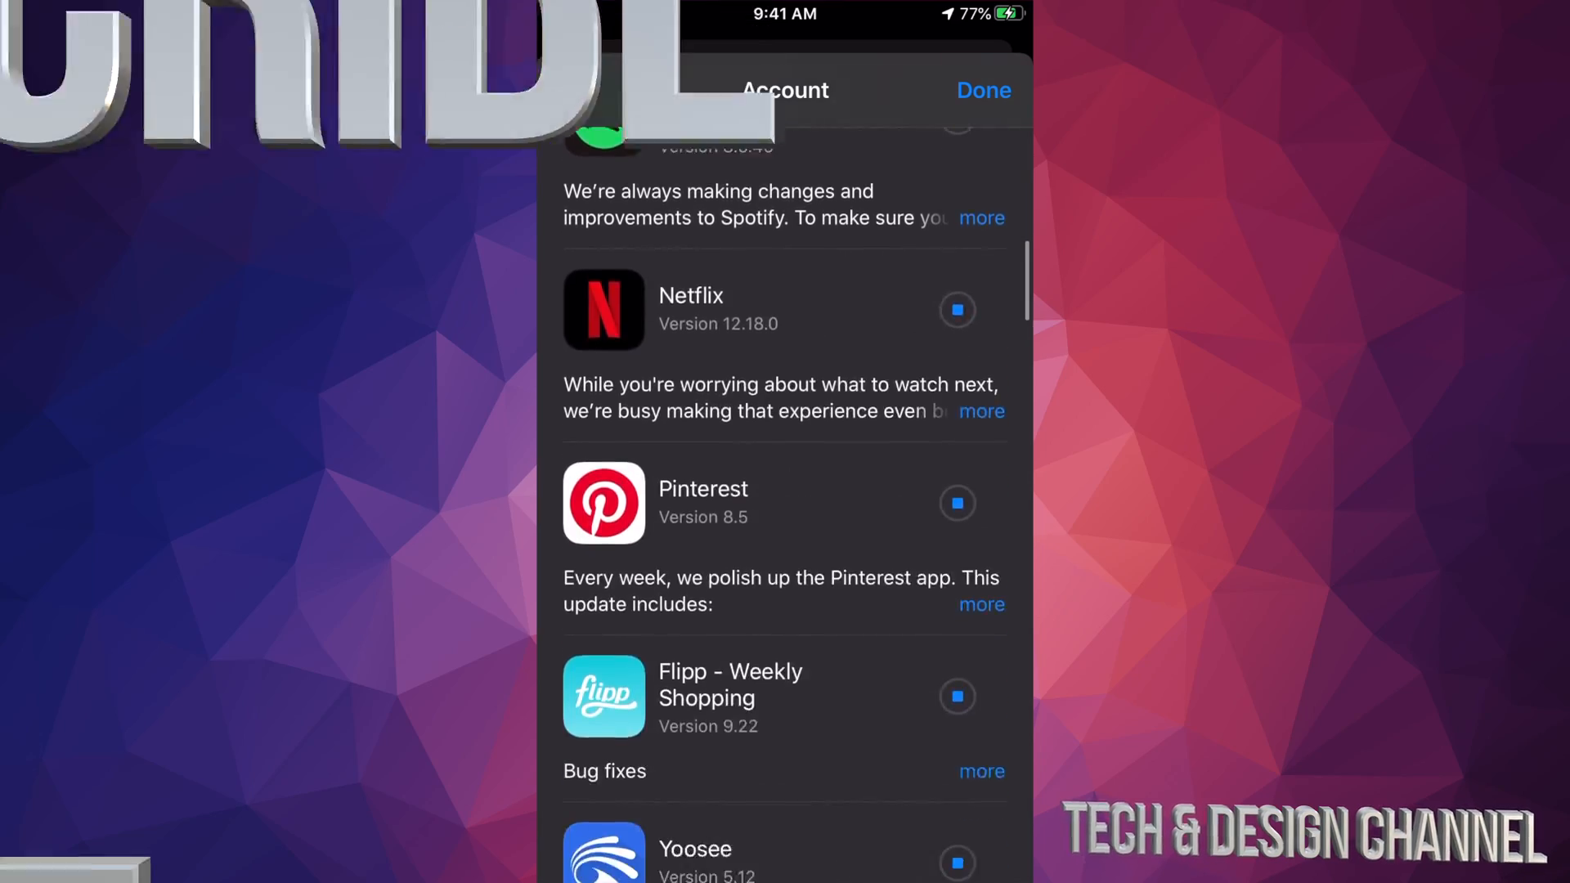